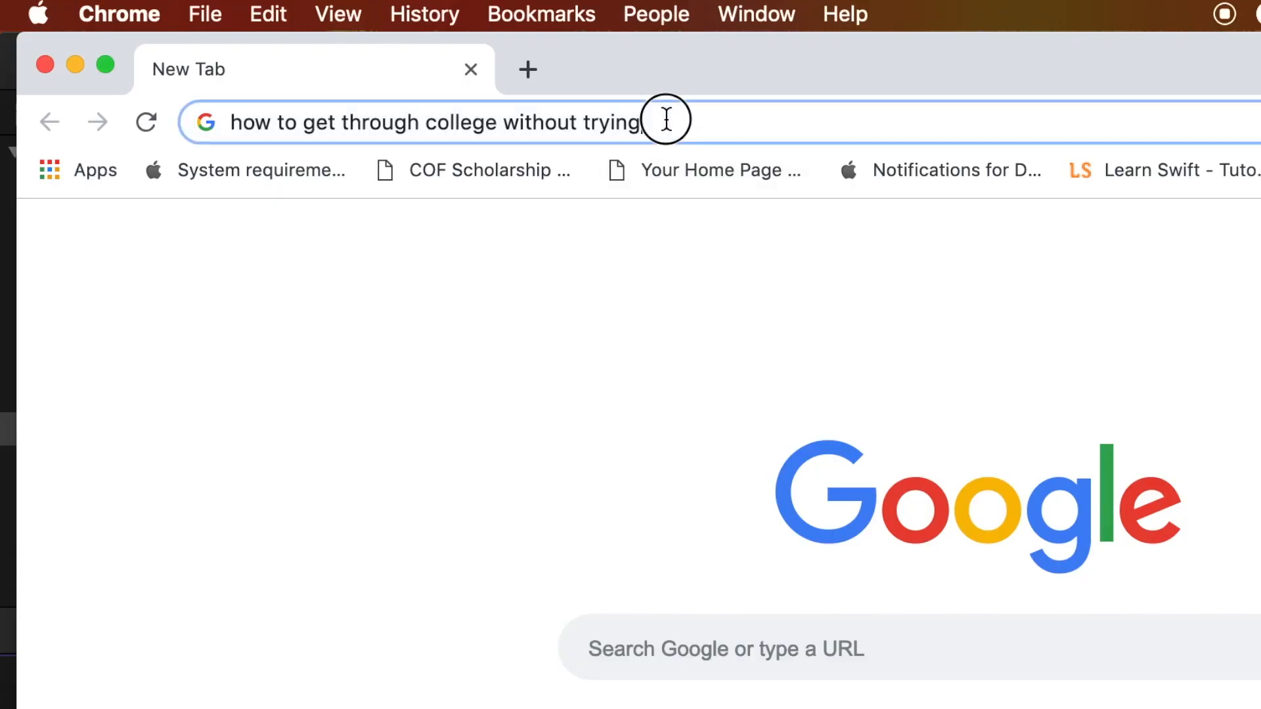
# Search Google for 'wut iz cu' and scroll through the compression results.
pyautogui.write('wut iz cu')
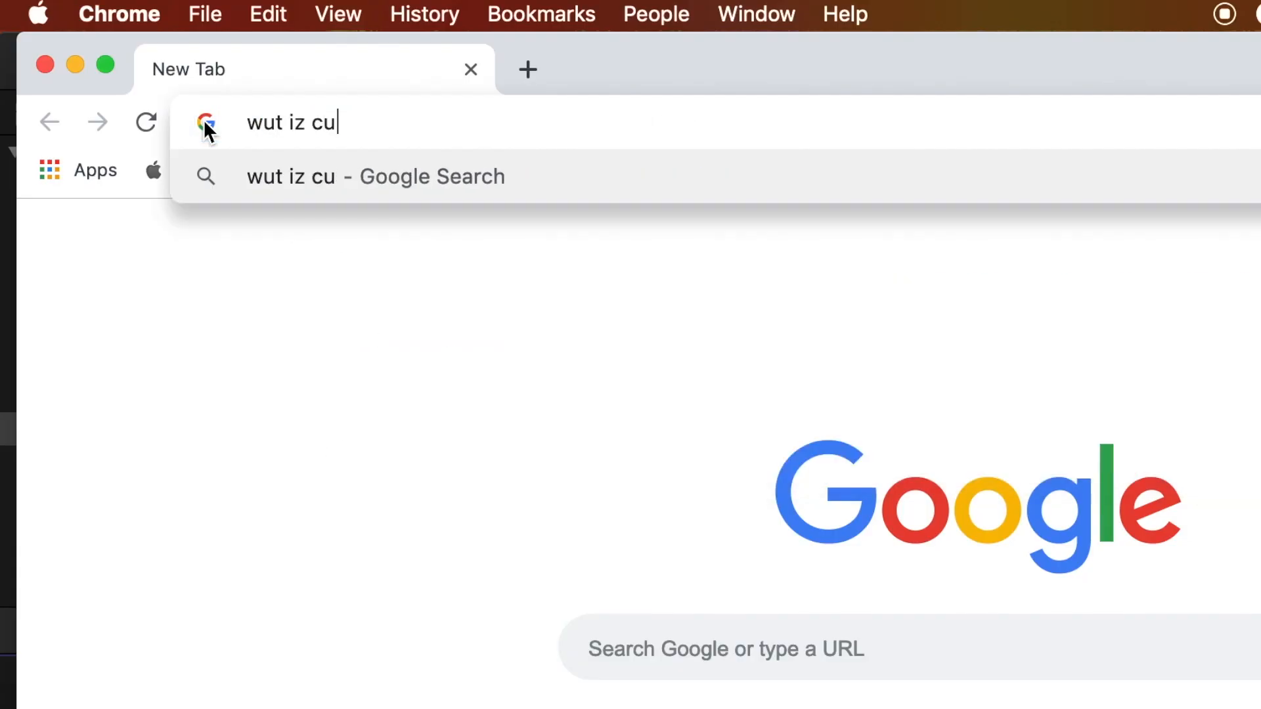
pyautogui.press('Return')
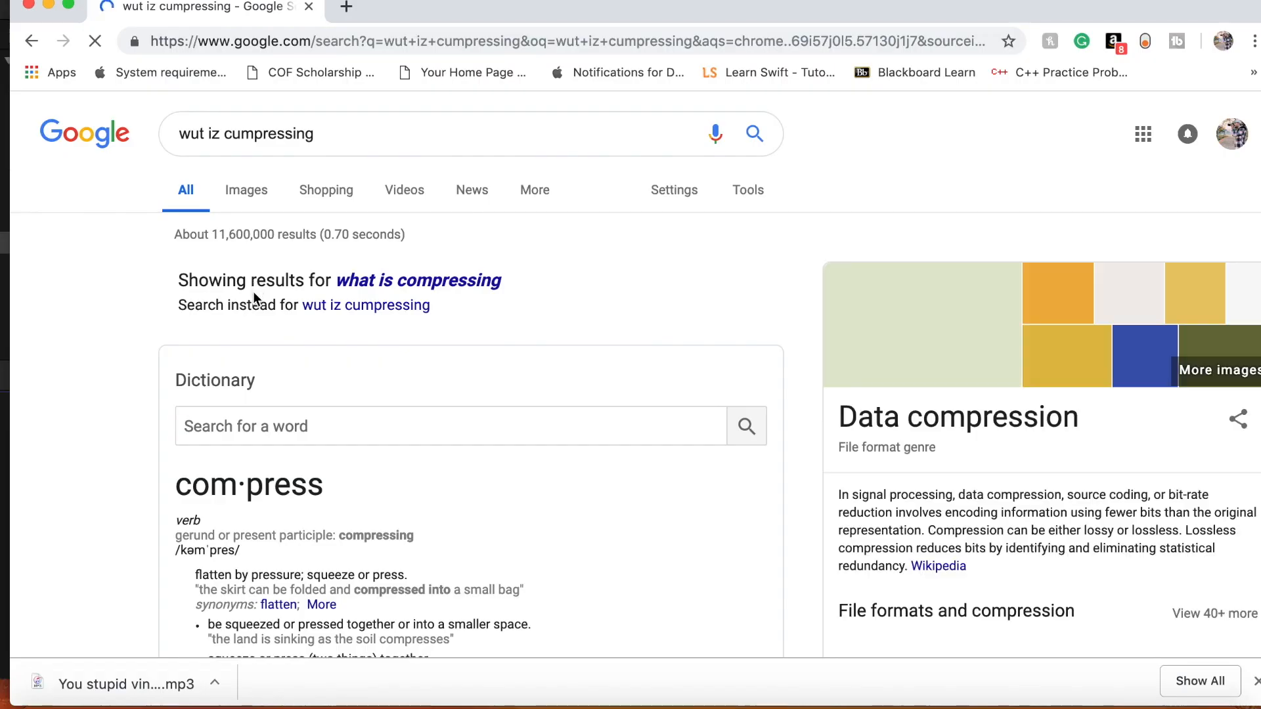
pyautogui.scroll(-3)
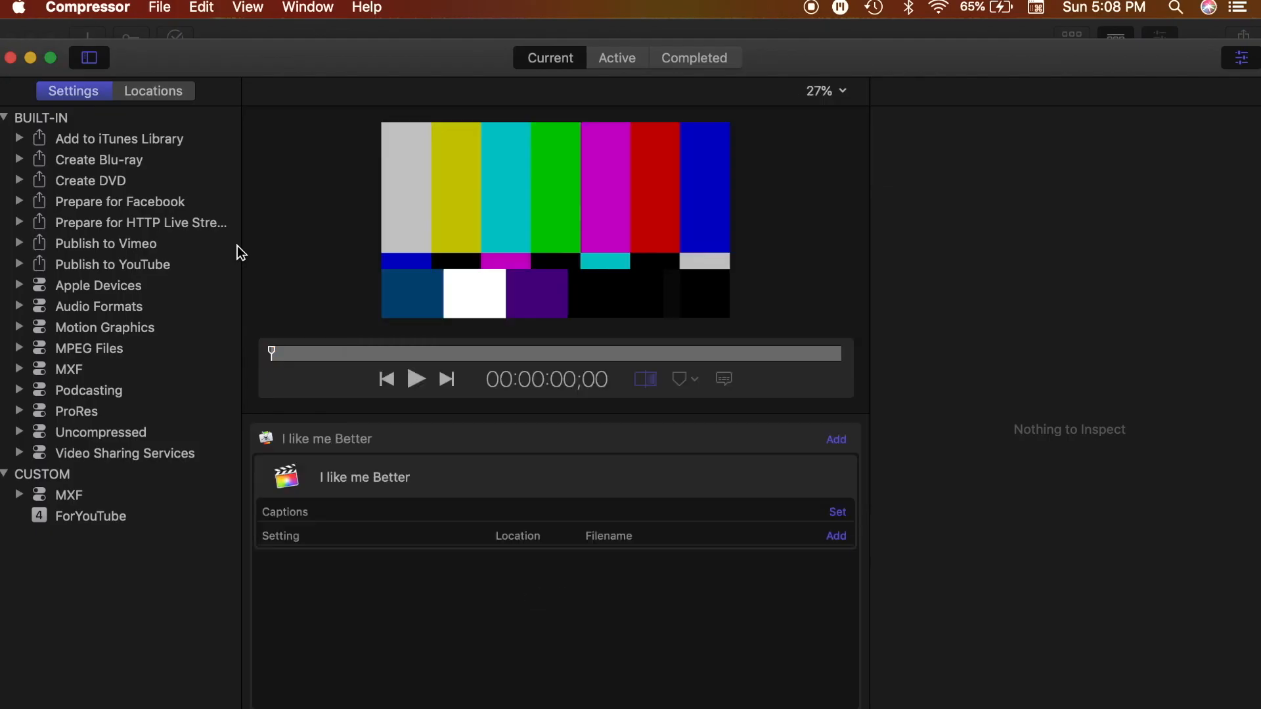
pyautogui.moveTo(437, 505)
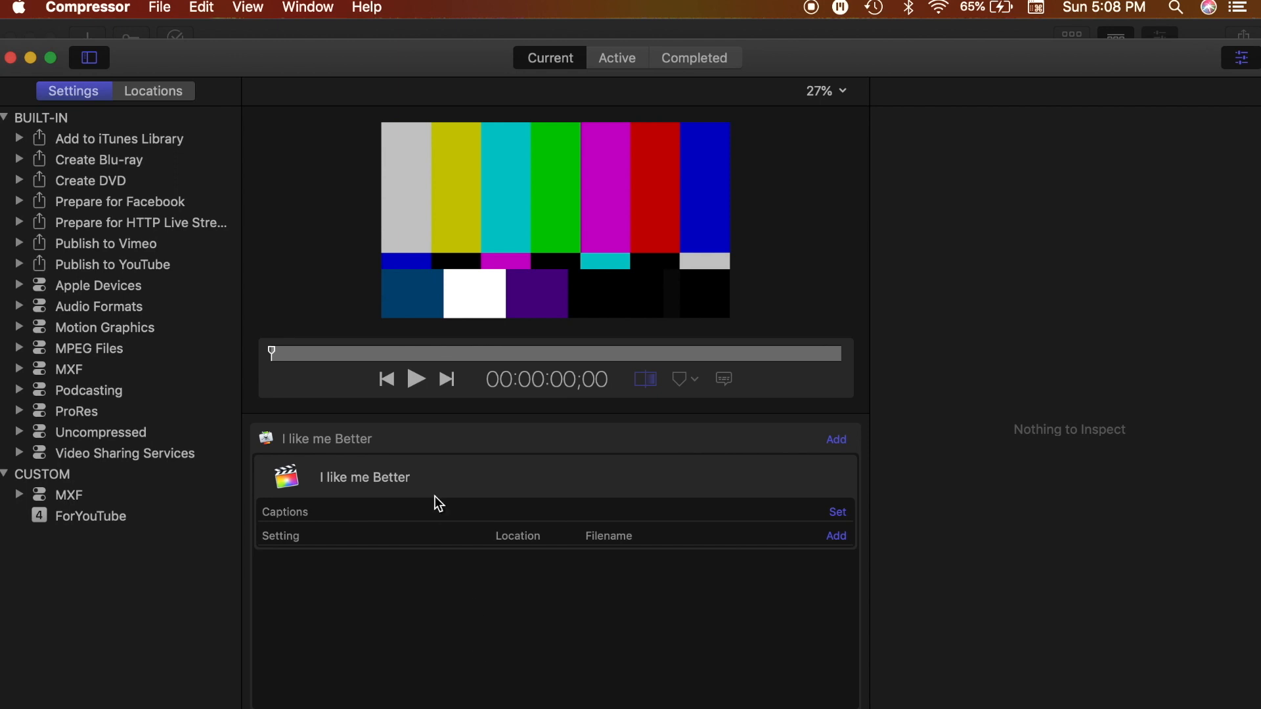
pyautogui.moveTo(836, 515)
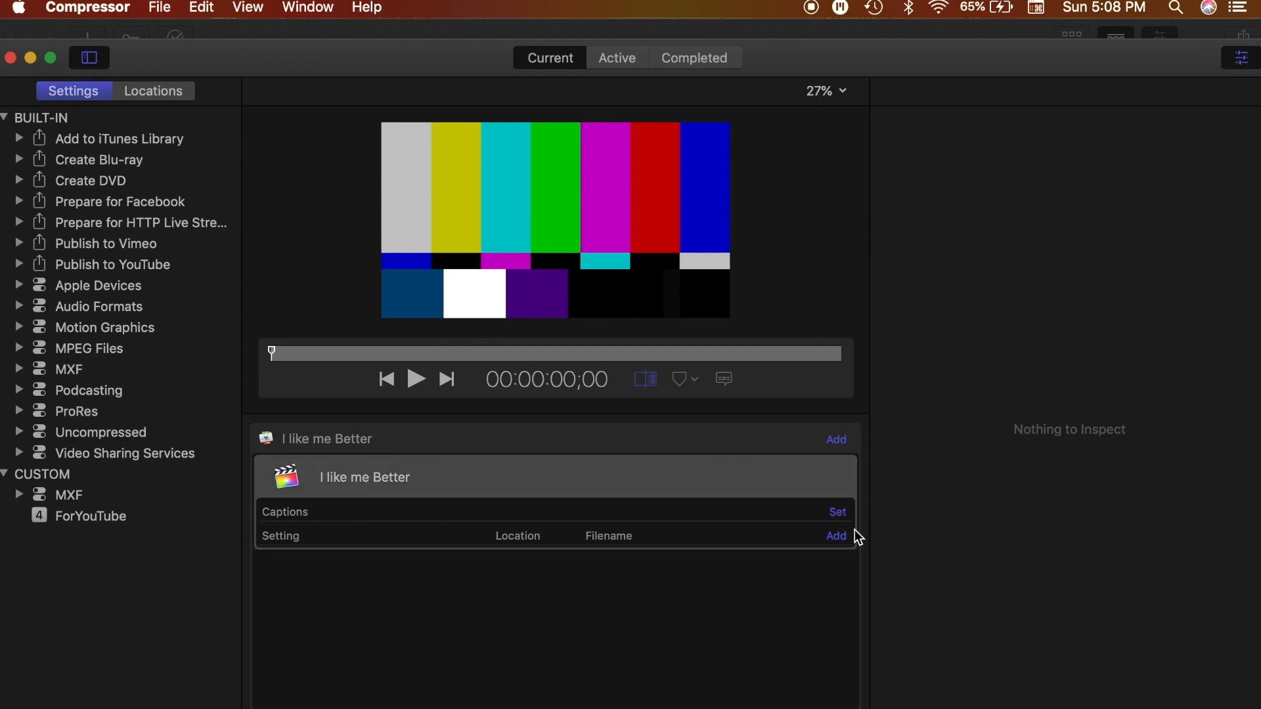
# Add the Apple ProRes 422 HQ output setting to the I like me Better job.
pyautogui.click(836, 536)
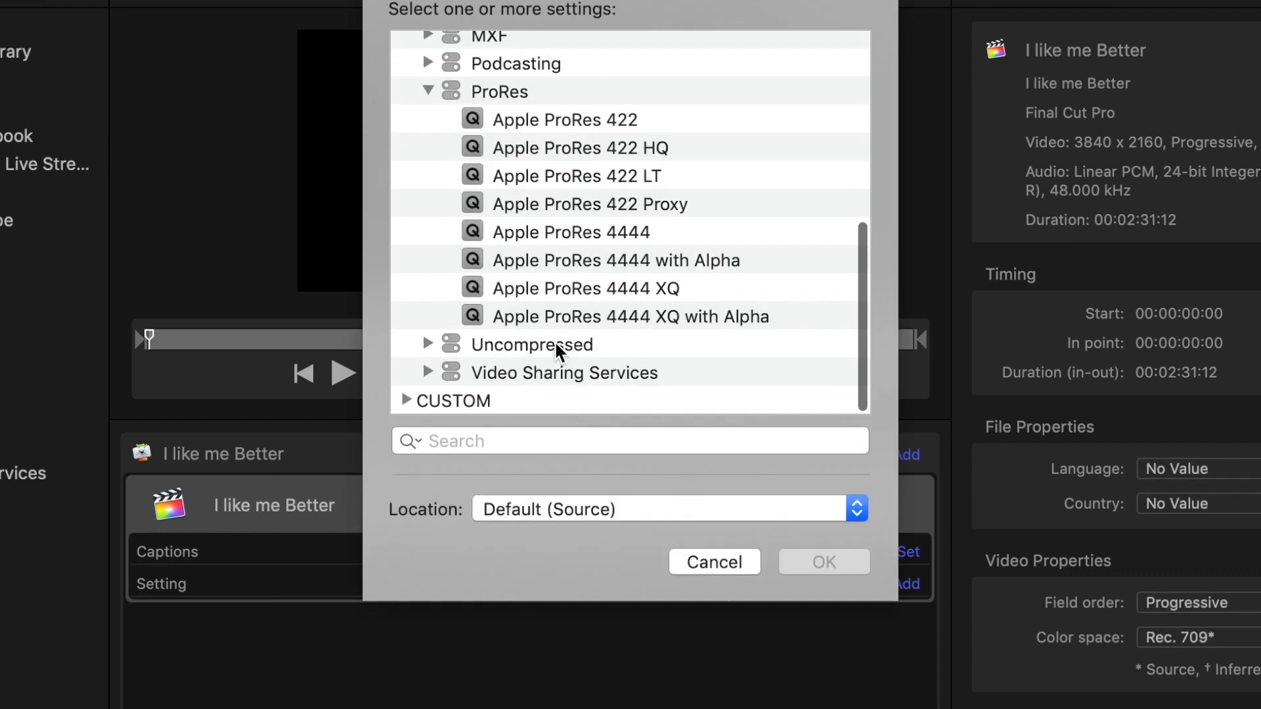
pyautogui.moveTo(676, 153)
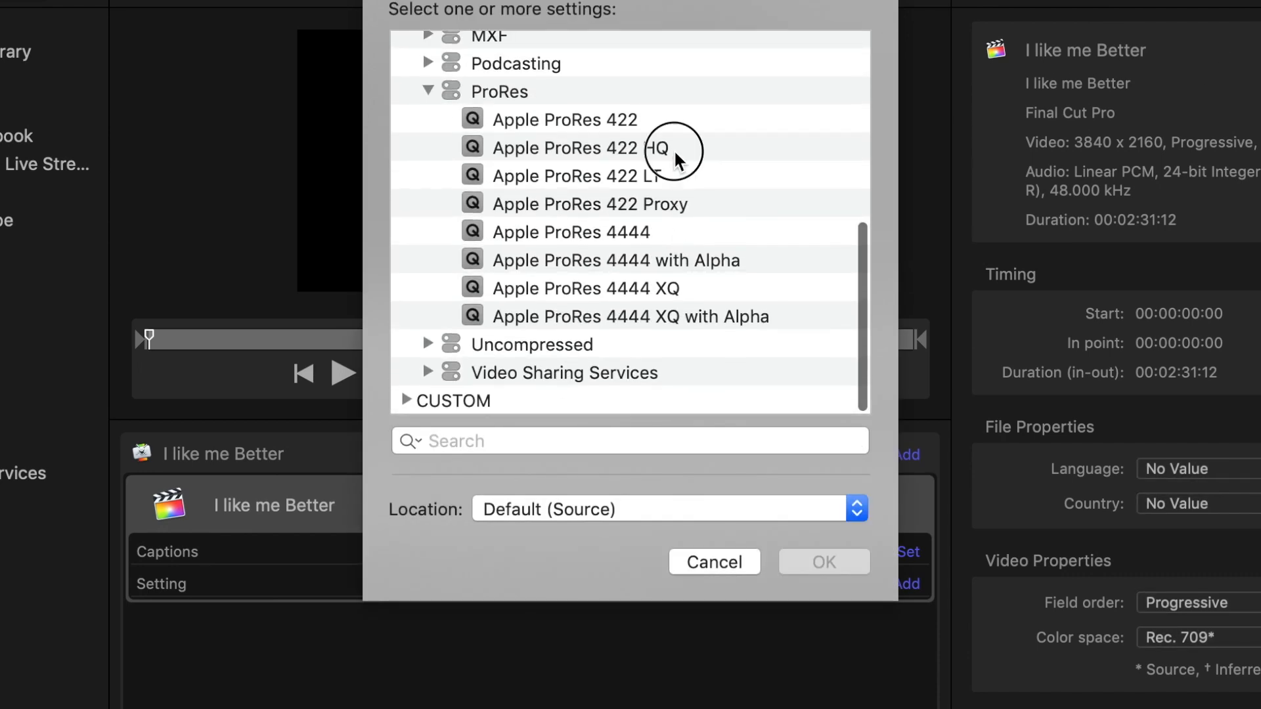
pyautogui.click(565, 147)
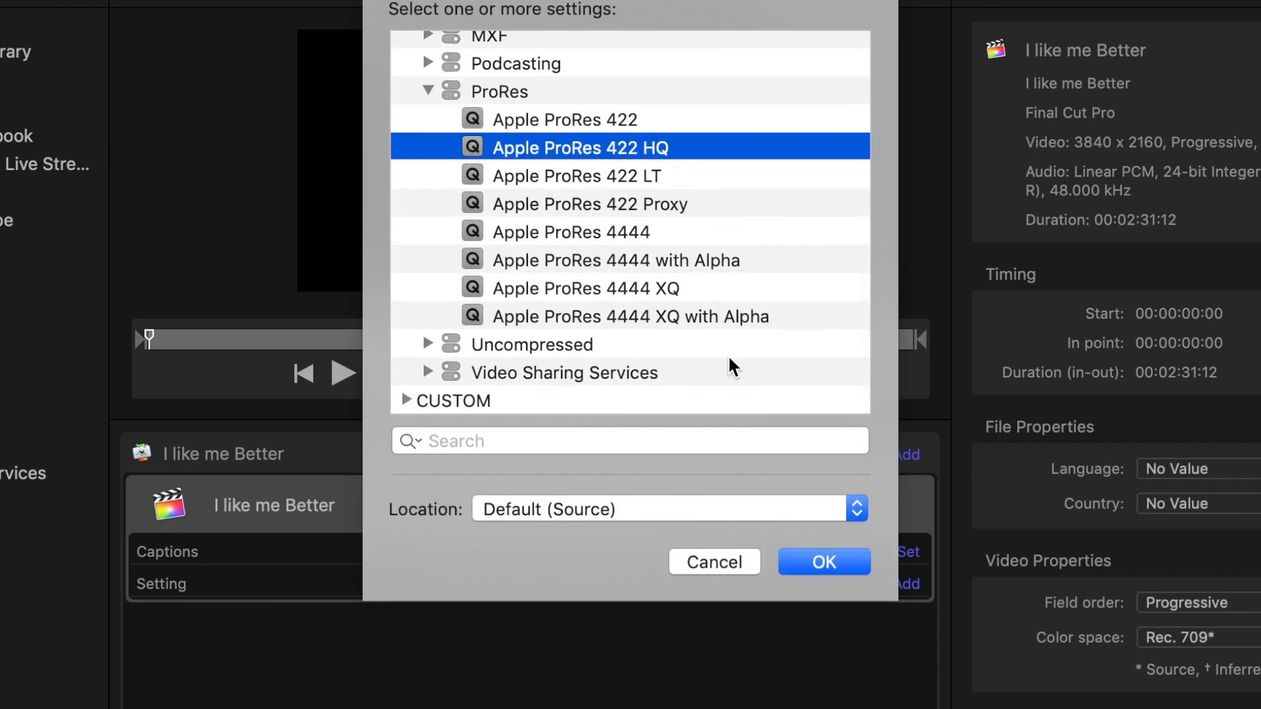
pyautogui.click(823, 562)
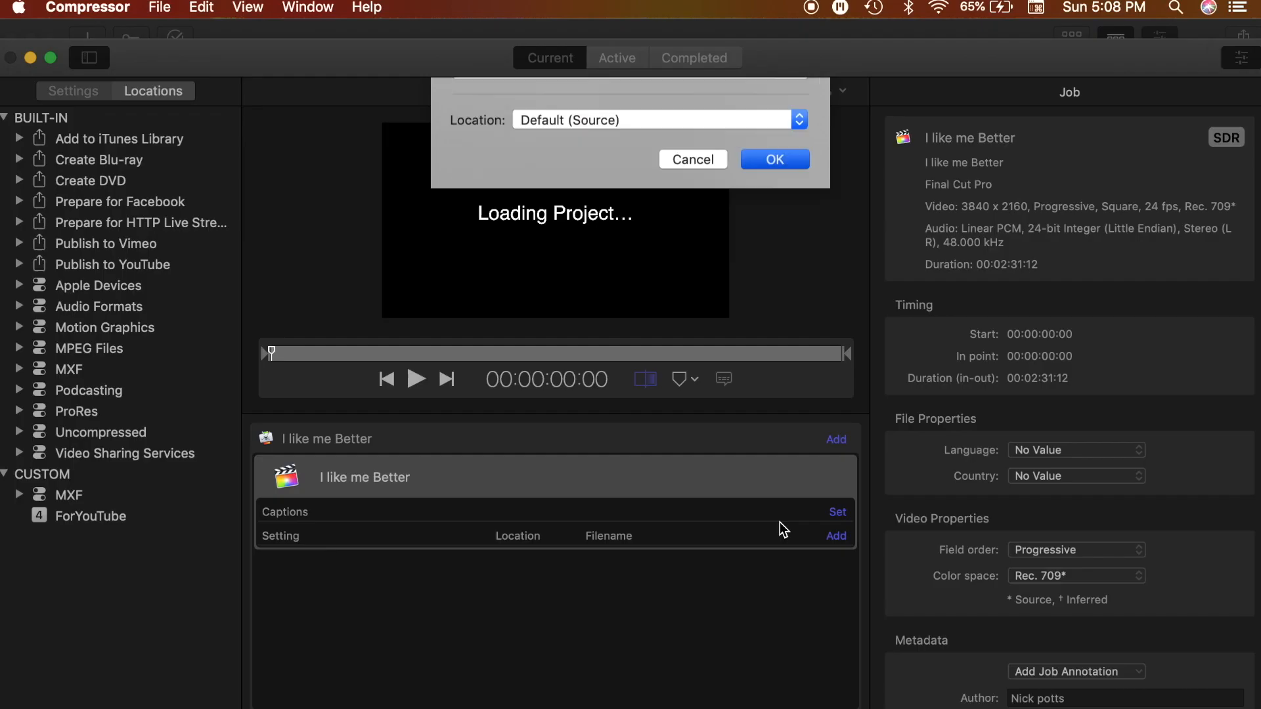
# Set the ProRes 422 HQ setting's default location to Desktop, then view its video properties.
pyautogui.click(773, 159)
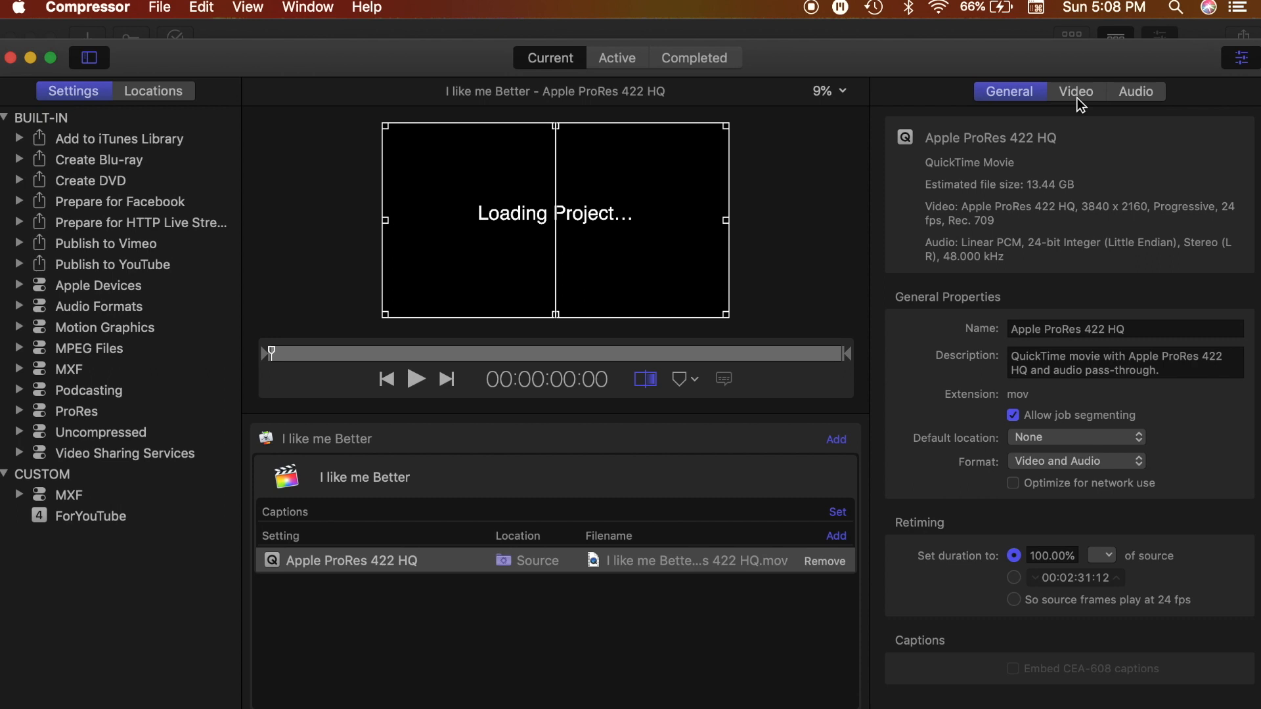
pyautogui.click(1075, 437)
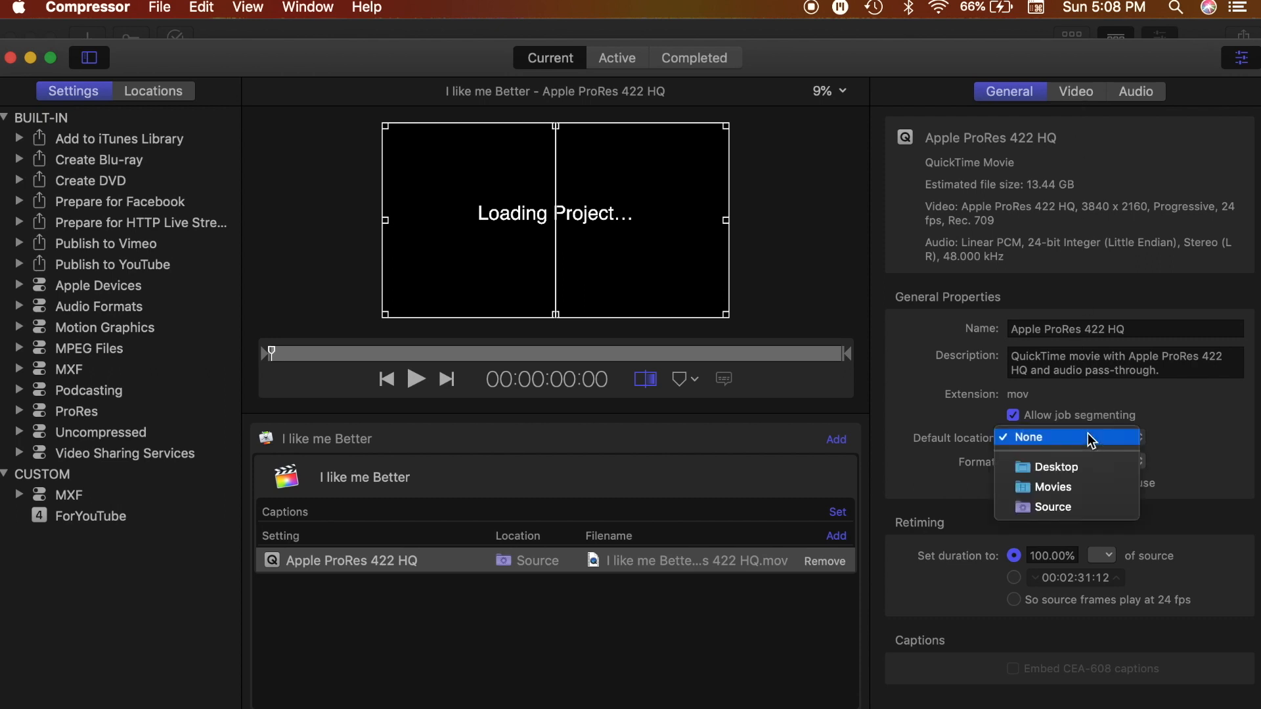
pyautogui.click(1028, 437)
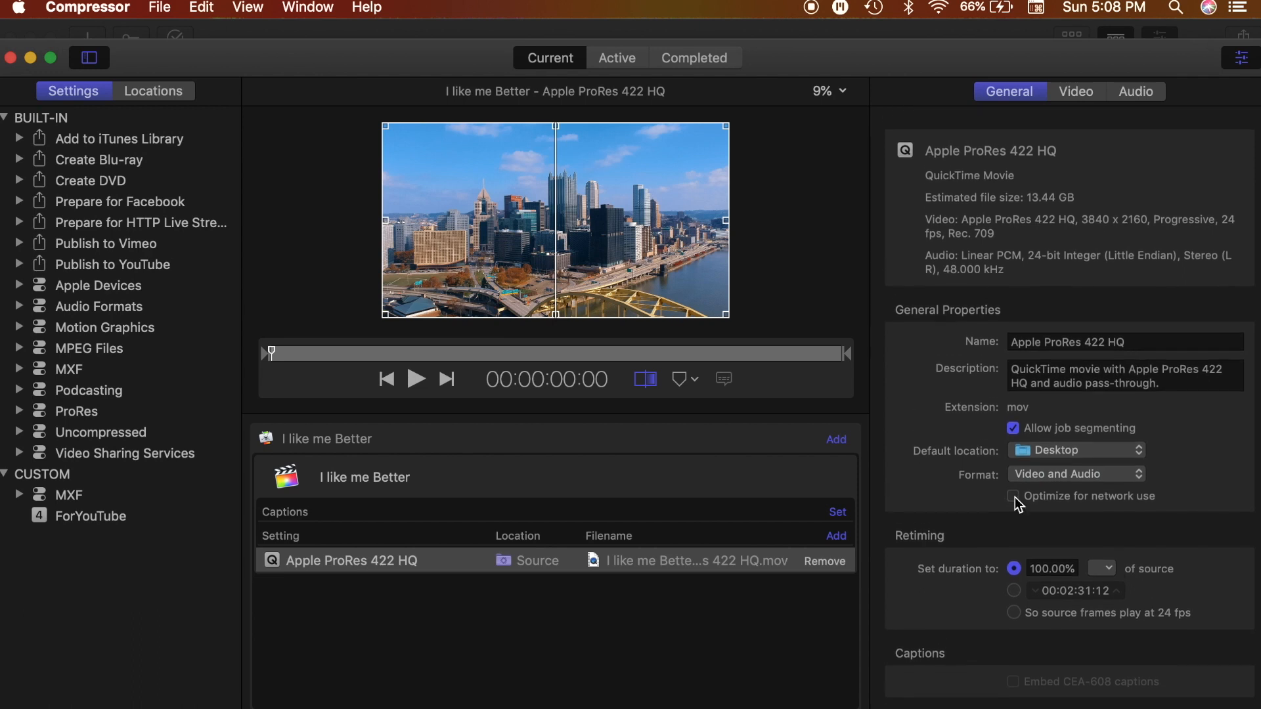
pyautogui.click(1075, 91)
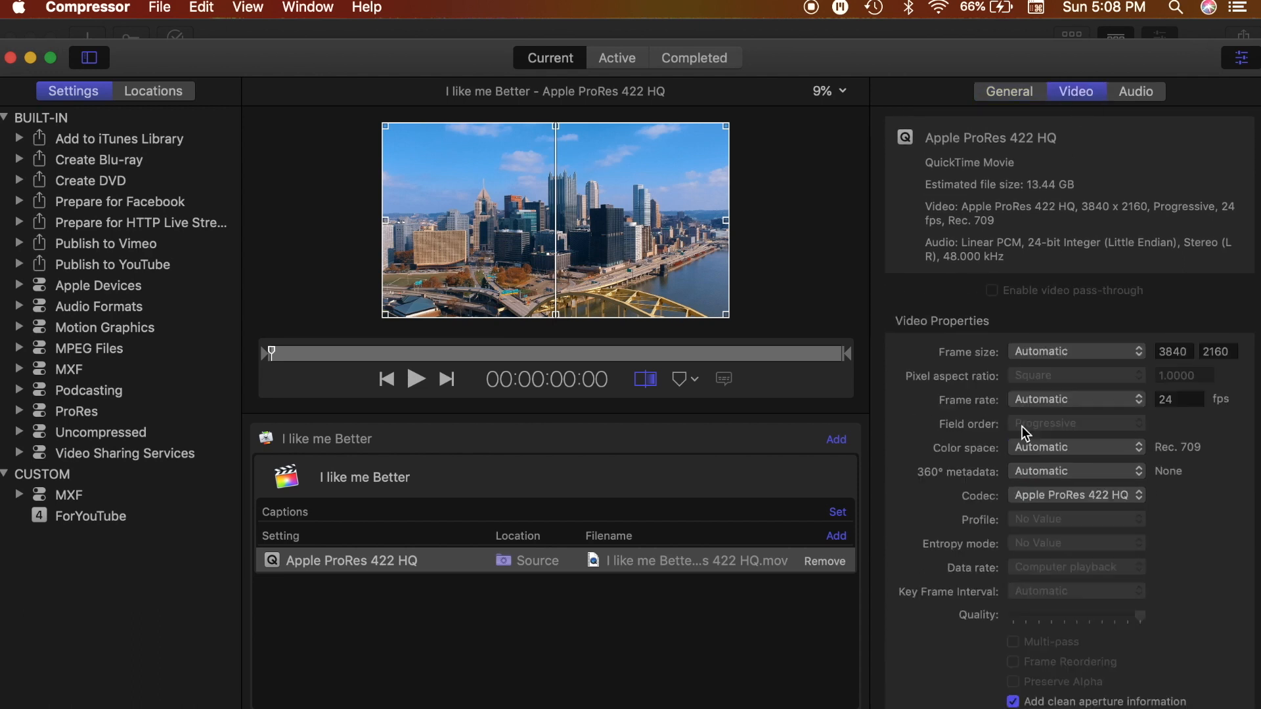
pyautogui.moveTo(1115, 189)
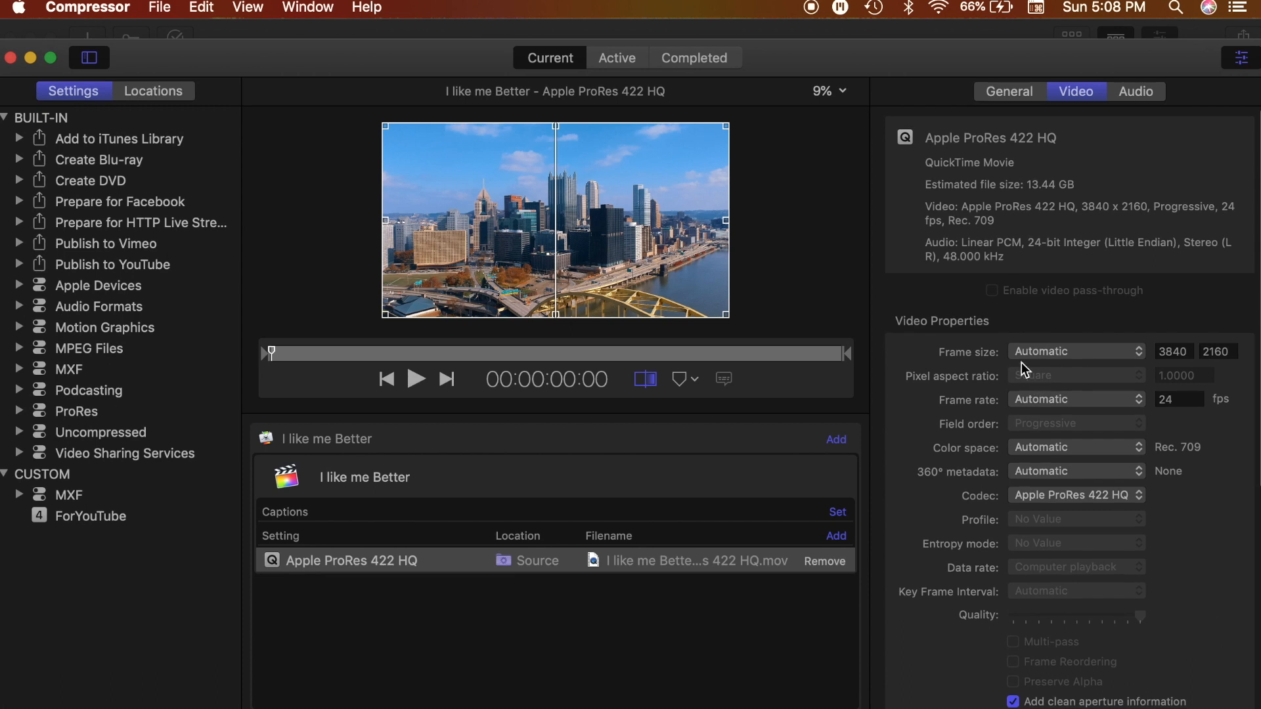
pyautogui.moveTo(1033, 201)
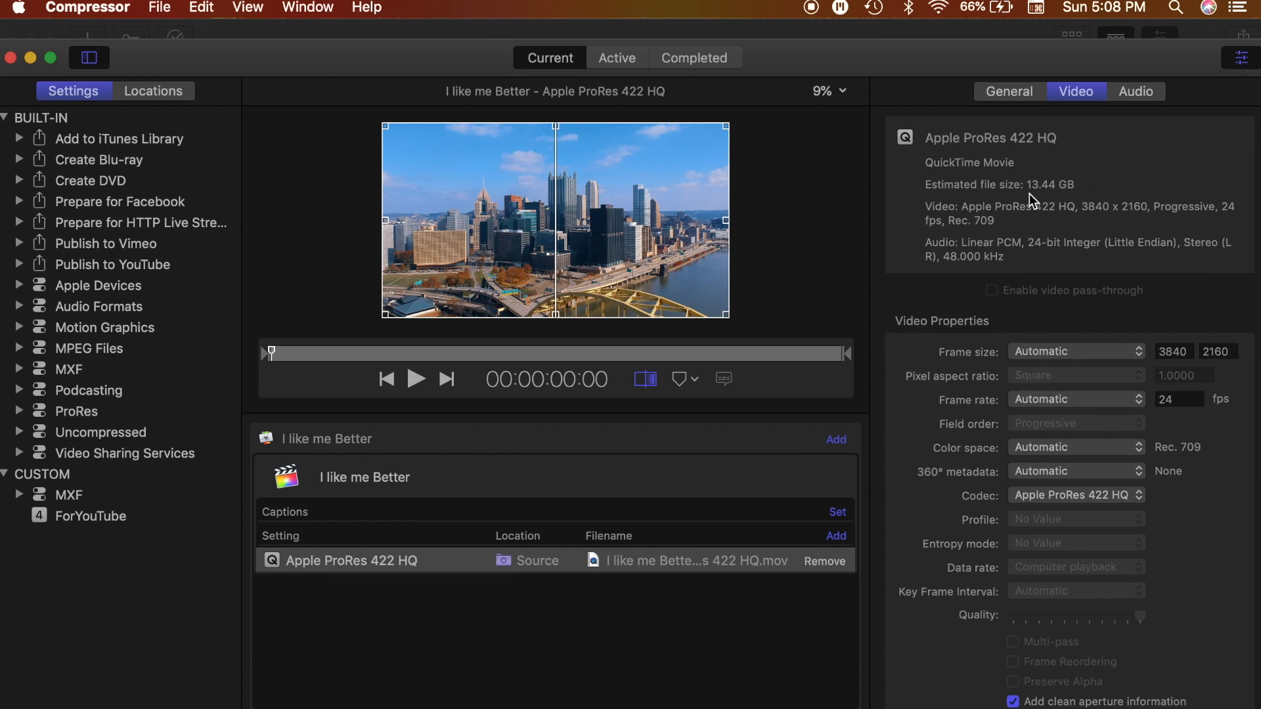
# Set the output frame size to 1920 x 1080 and frame rate to 23.976 fps.
pyautogui.click(1075, 350)
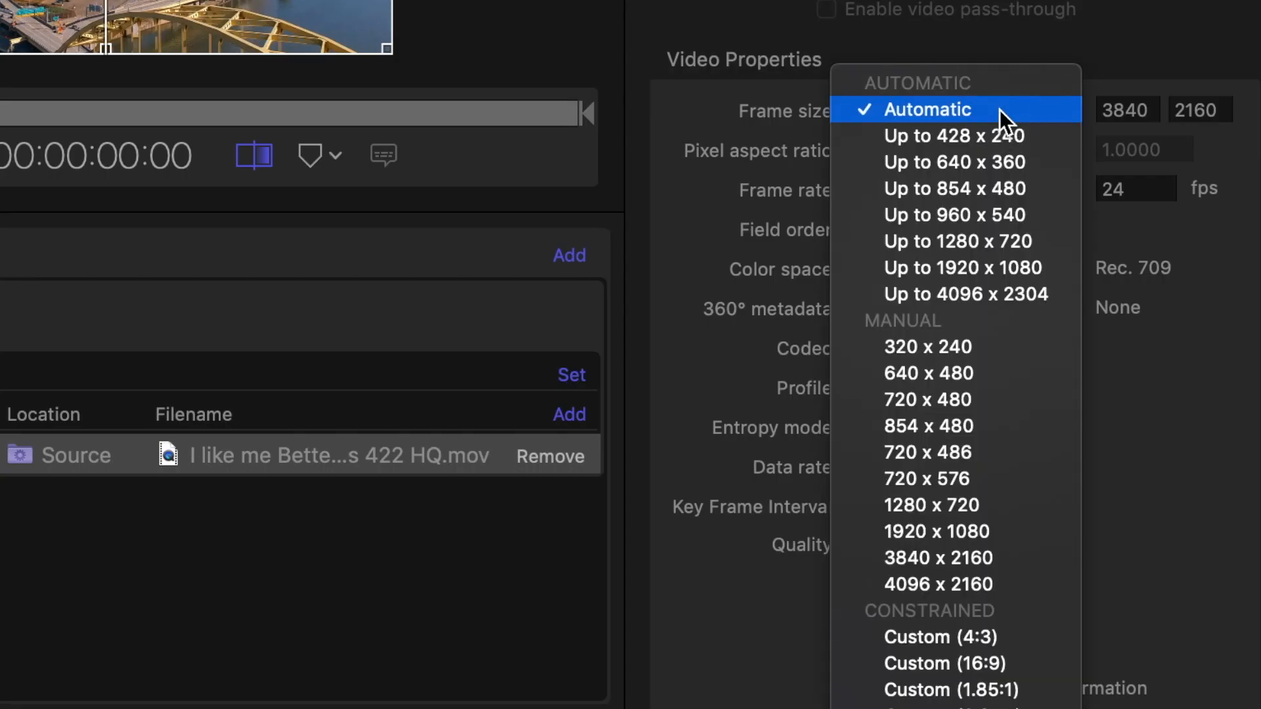
pyautogui.moveTo(1017, 540)
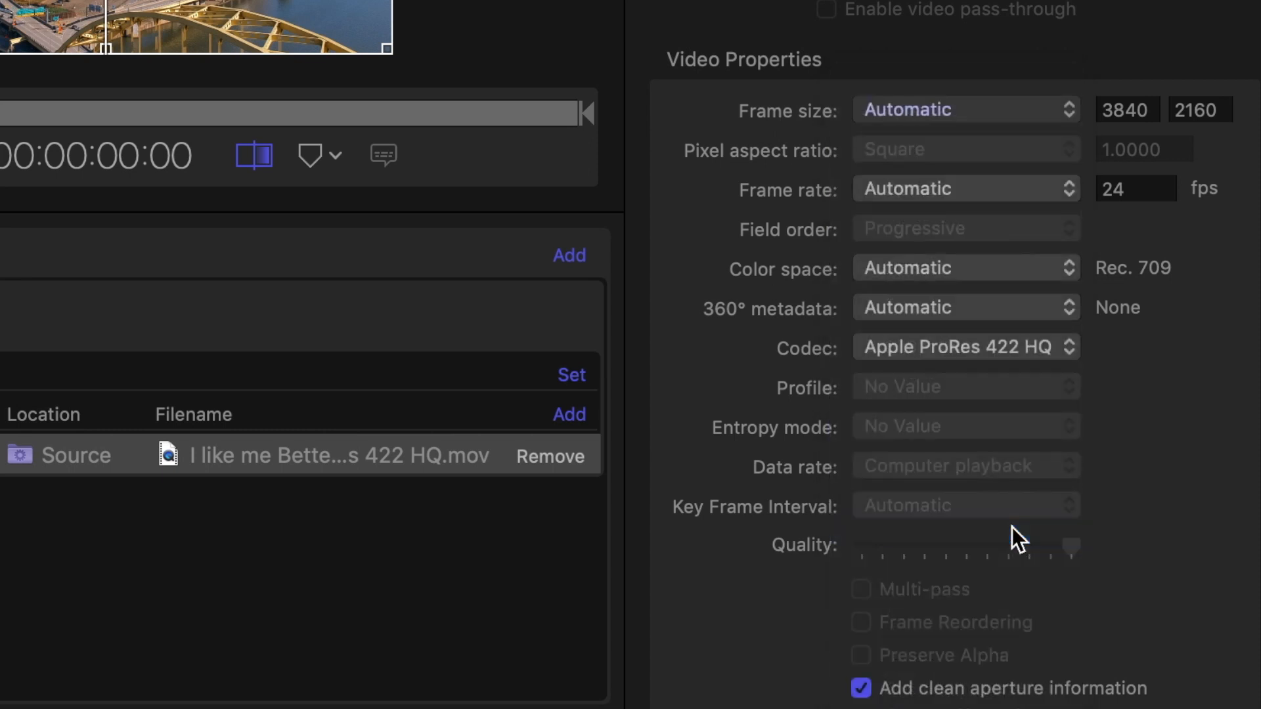
pyautogui.click(964, 110)
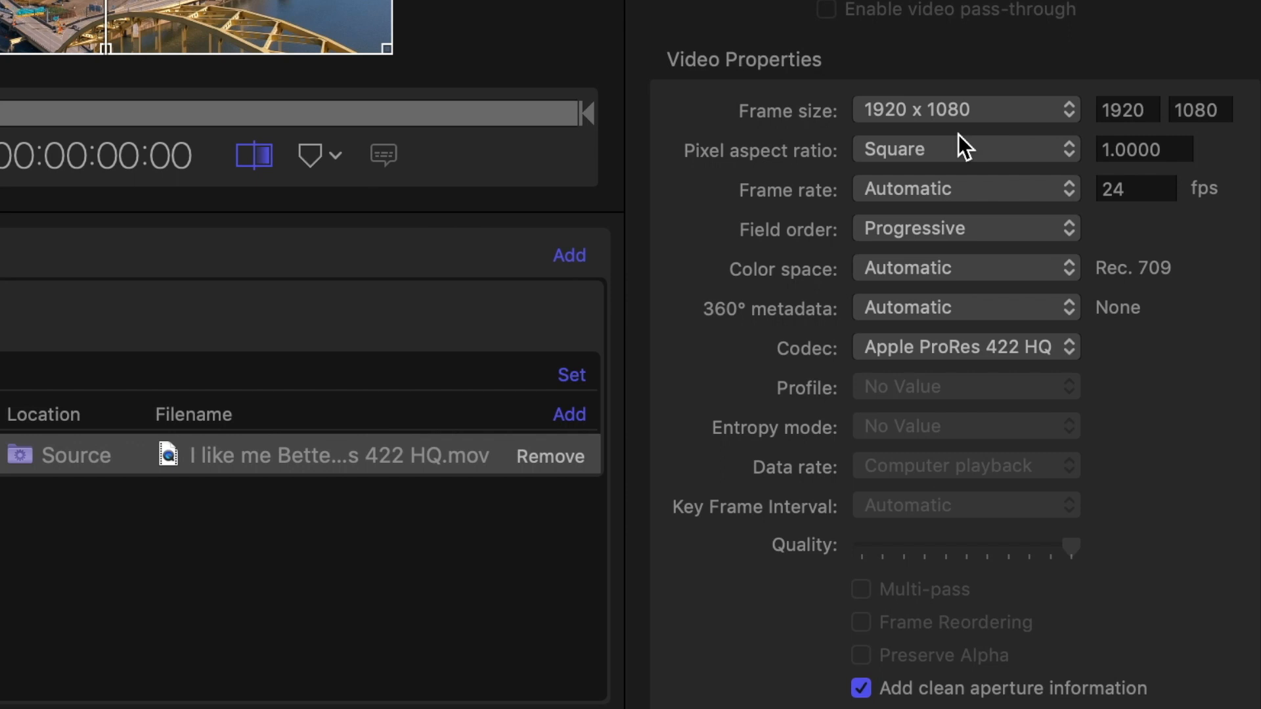
pyautogui.moveTo(851, 137)
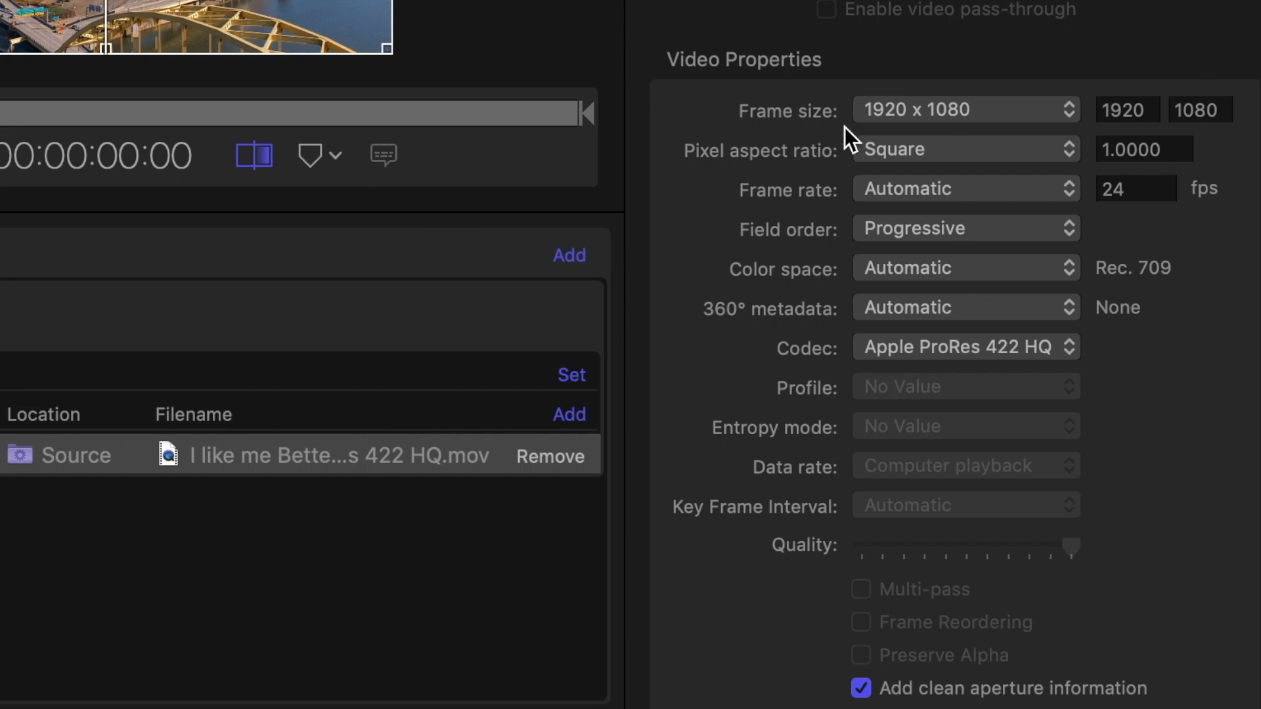
pyautogui.click(964, 189)
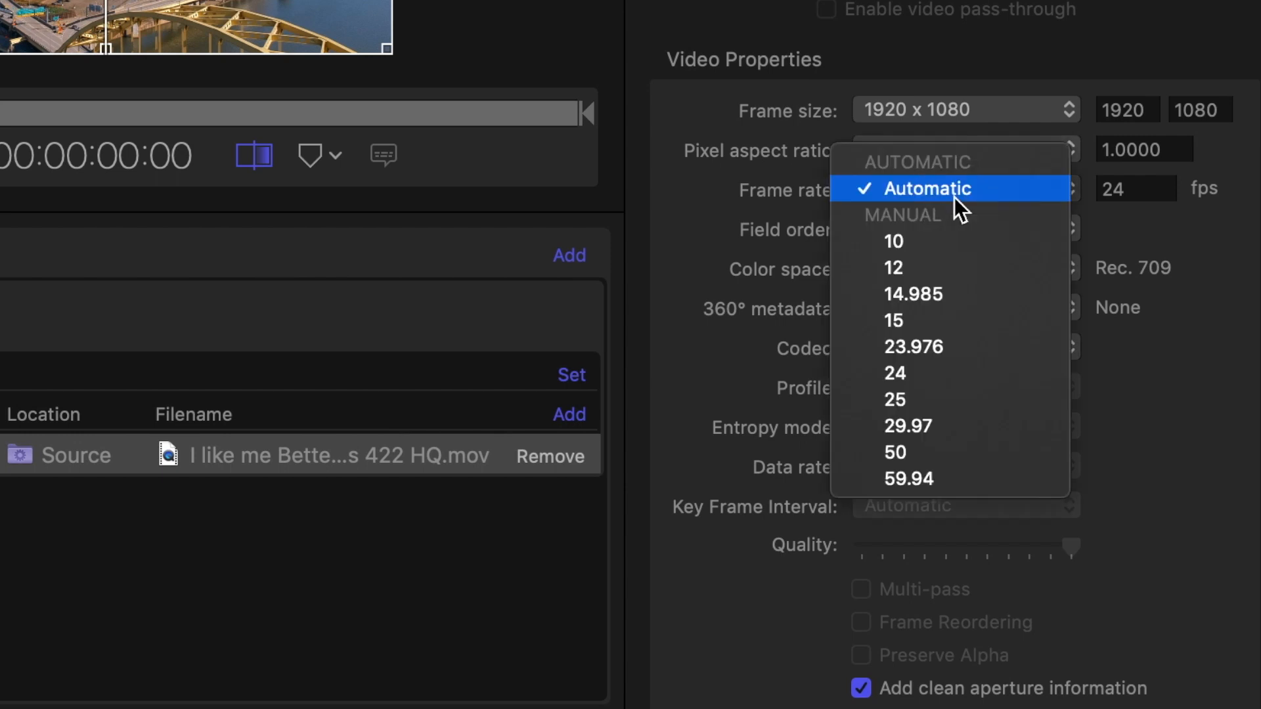
pyautogui.click(927, 189)
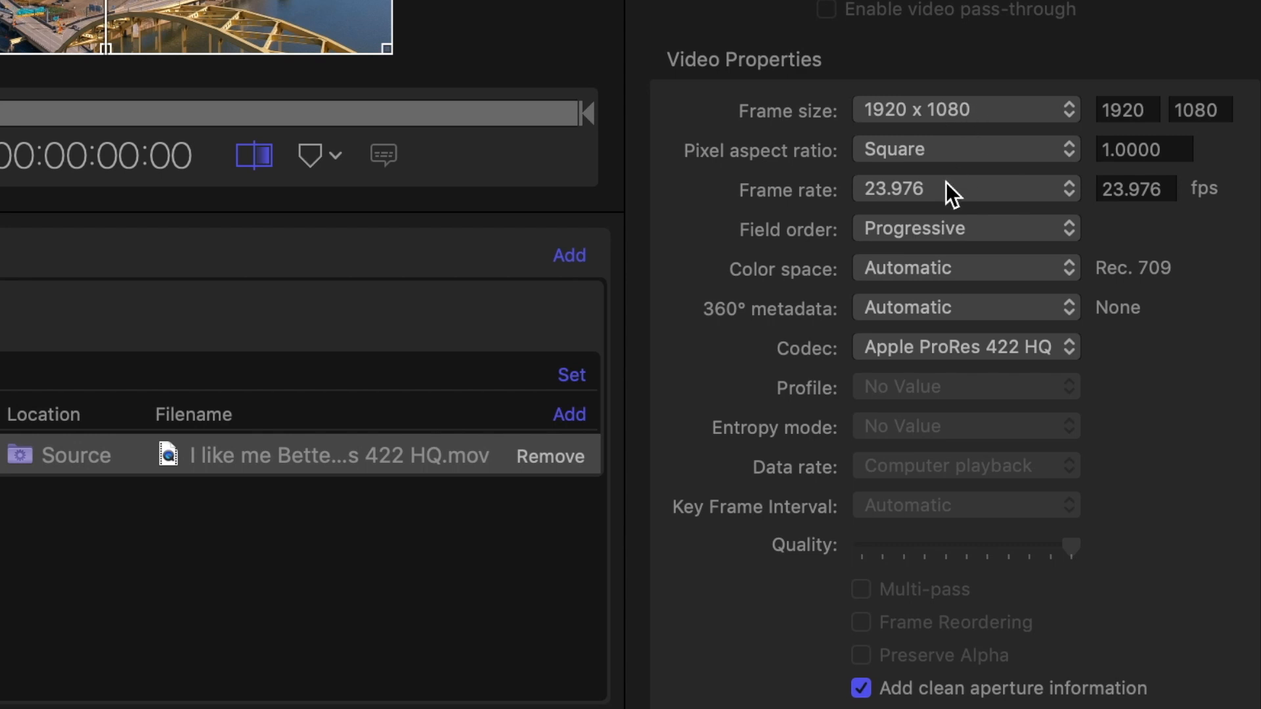
pyautogui.moveTo(978, 320)
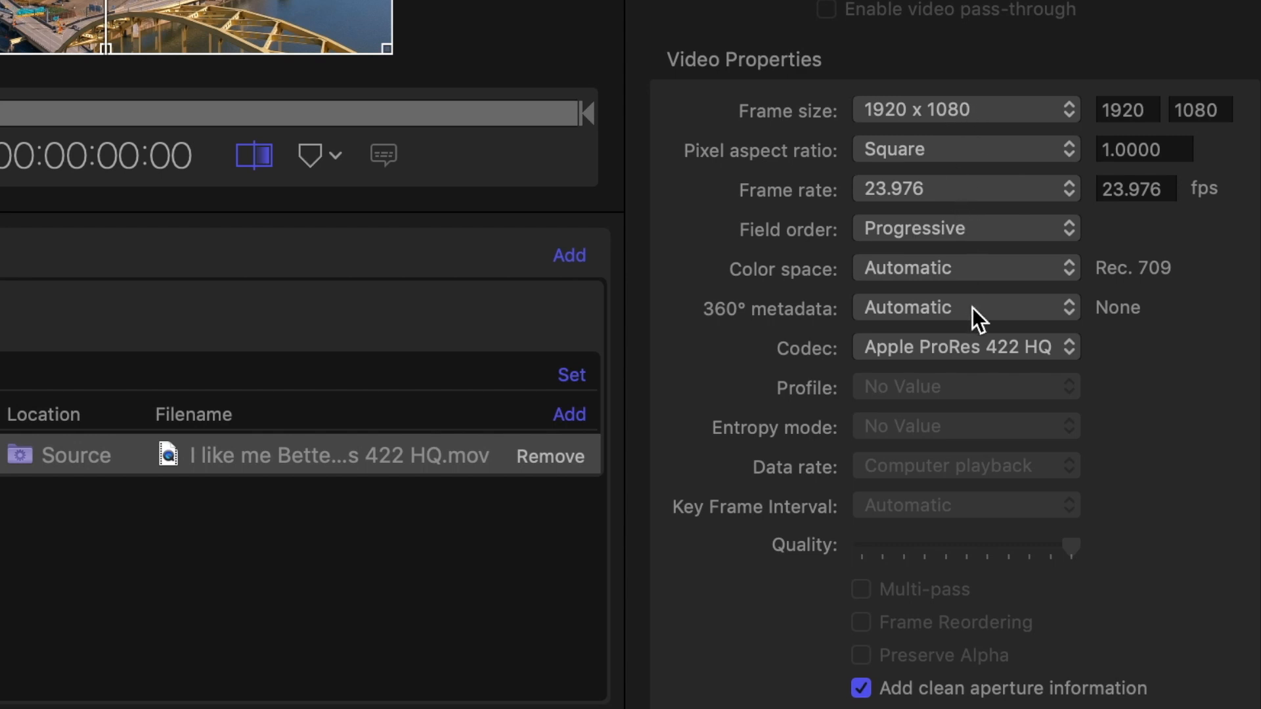
# Switch the video codec to H.264 with CABAC entropy mode.
pyautogui.click(964, 346)
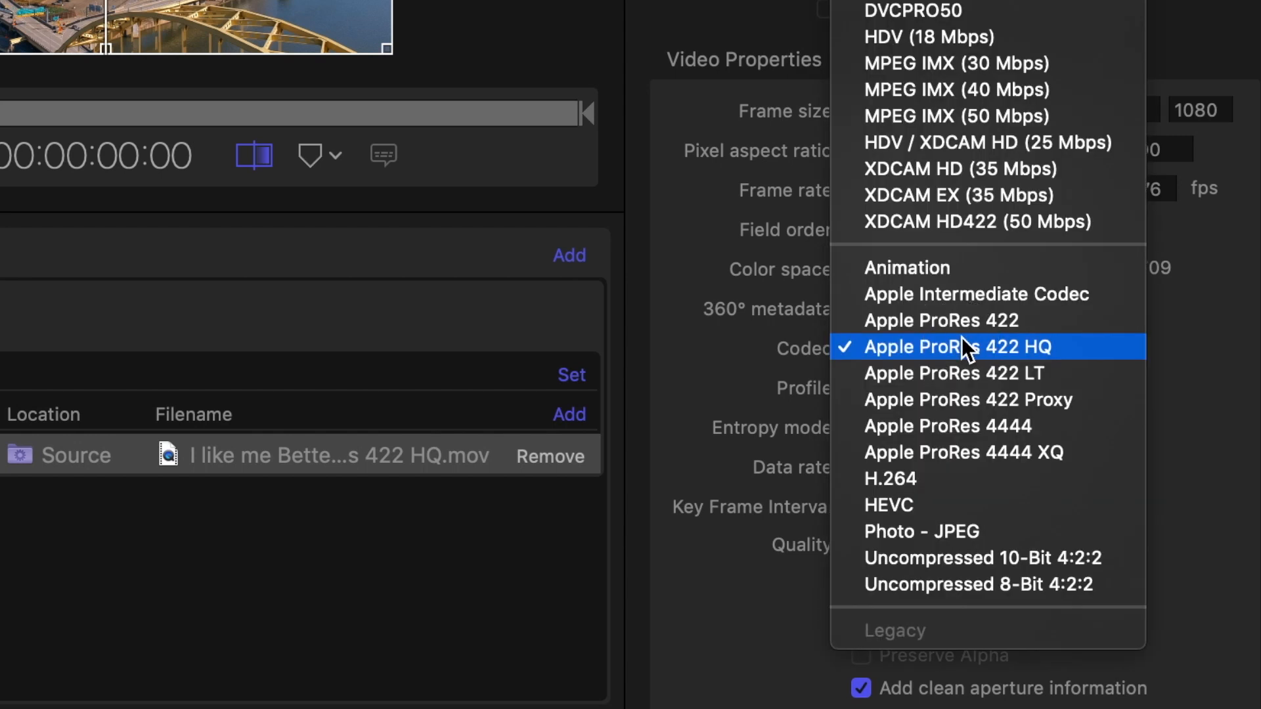
pyautogui.moveTo(1029, 366)
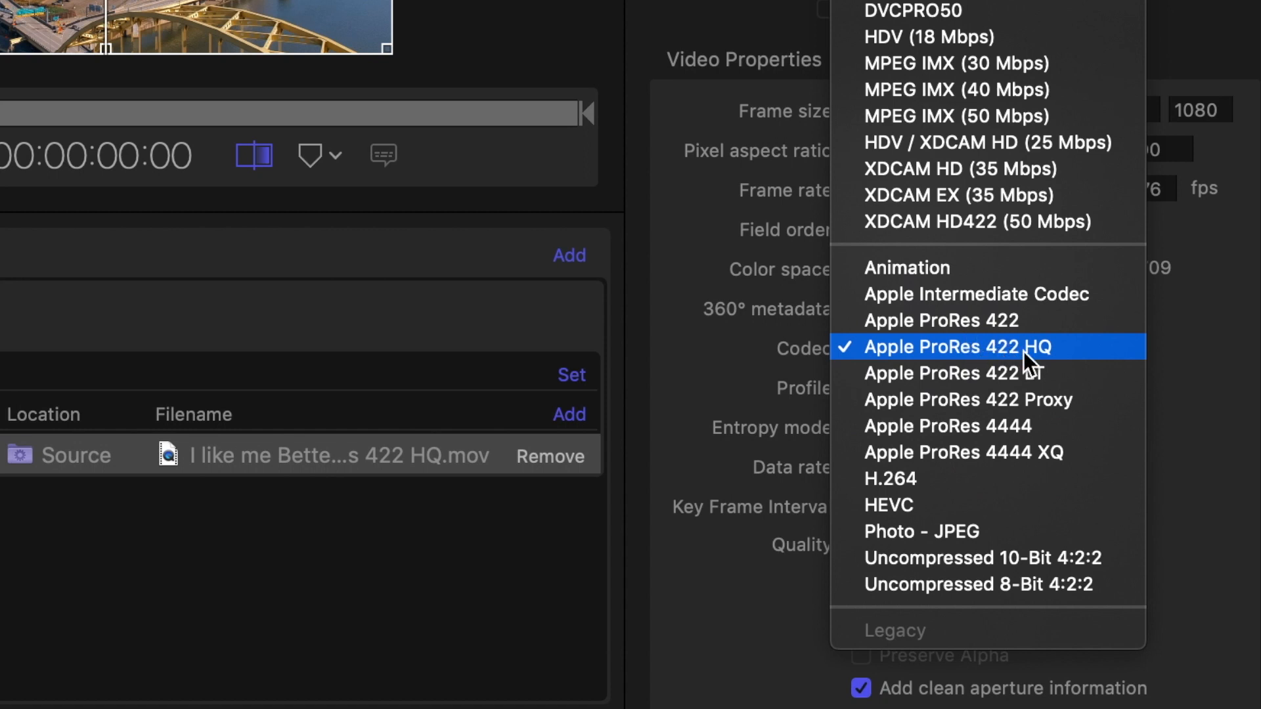
pyautogui.click(954, 347)
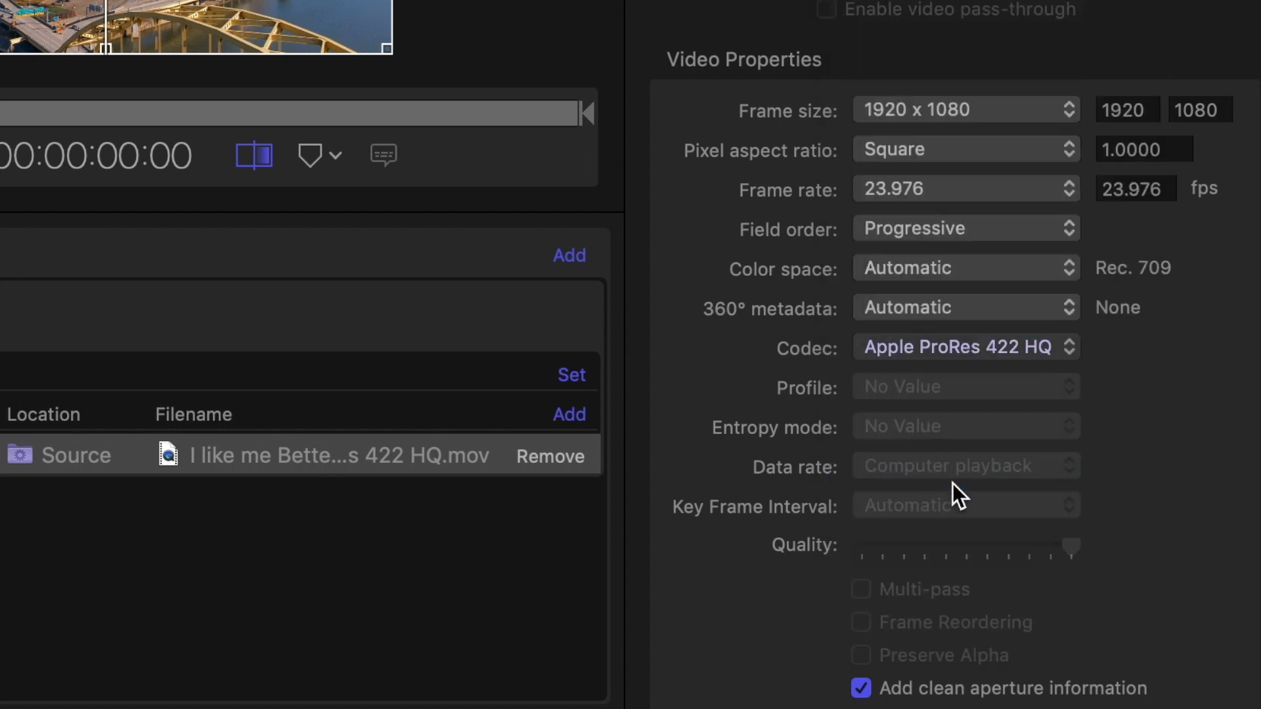
pyautogui.click(965, 347)
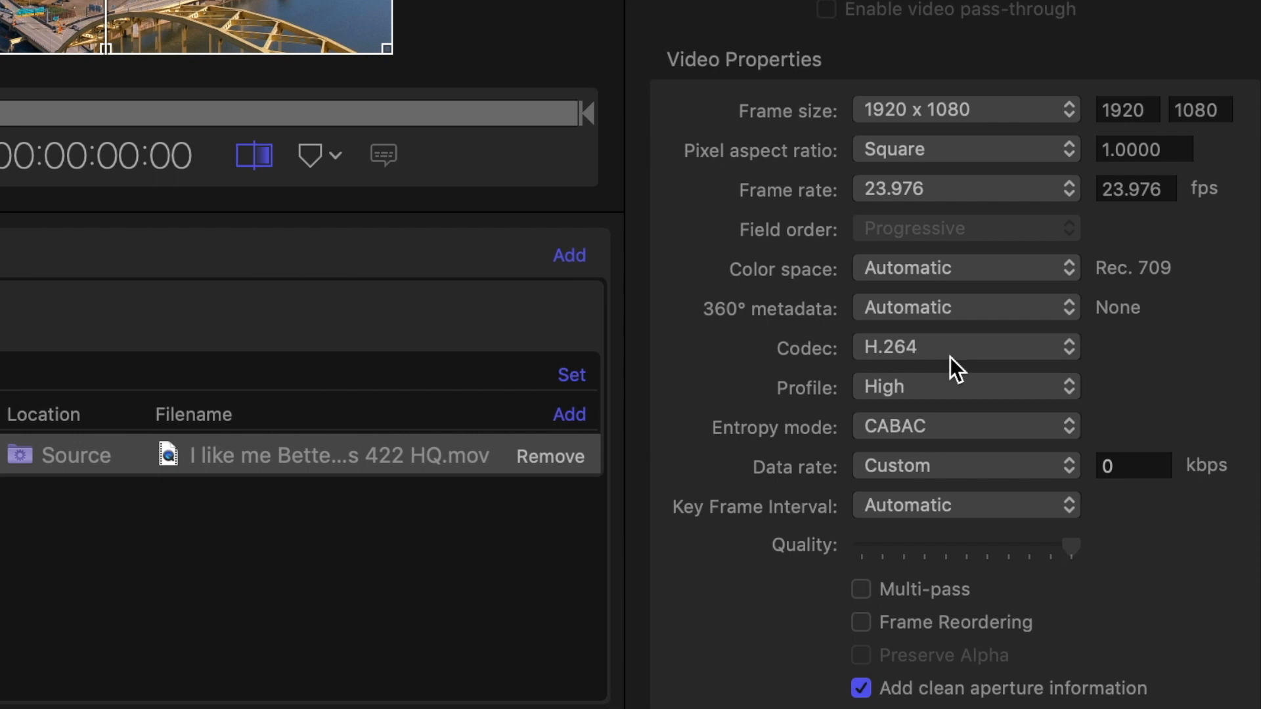
pyautogui.moveTo(907, 387)
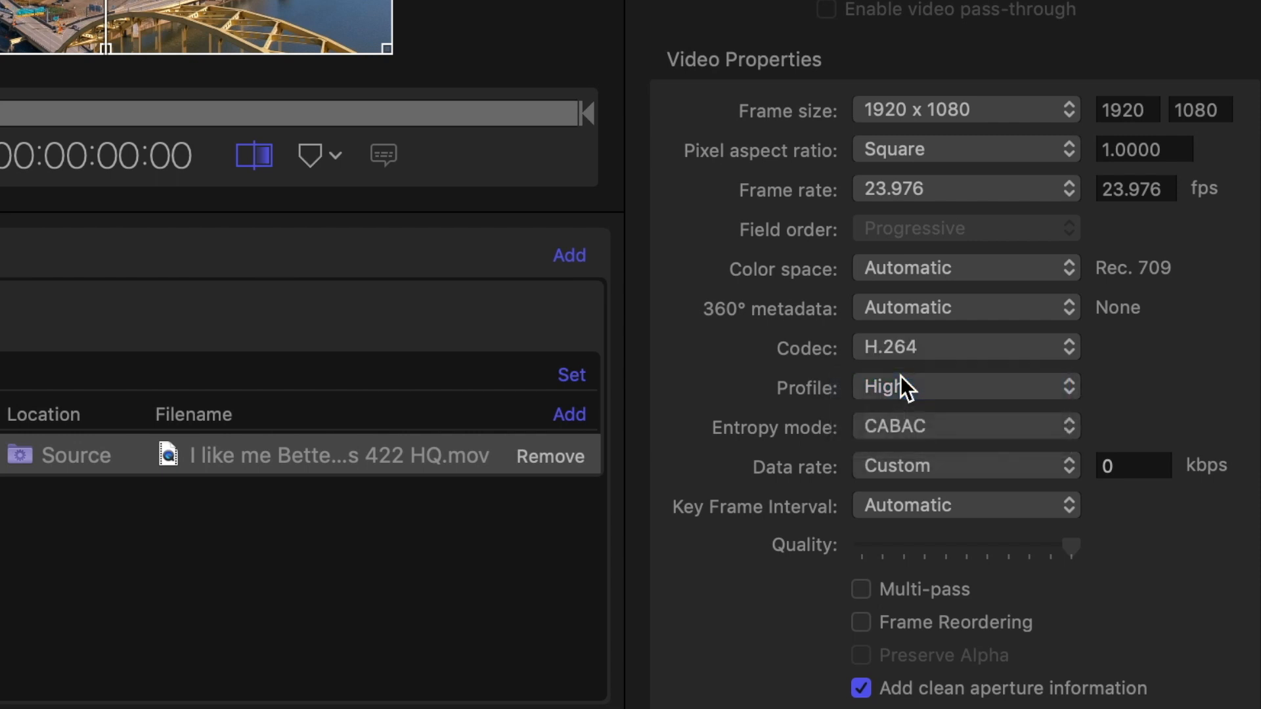
pyautogui.click(965, 426)
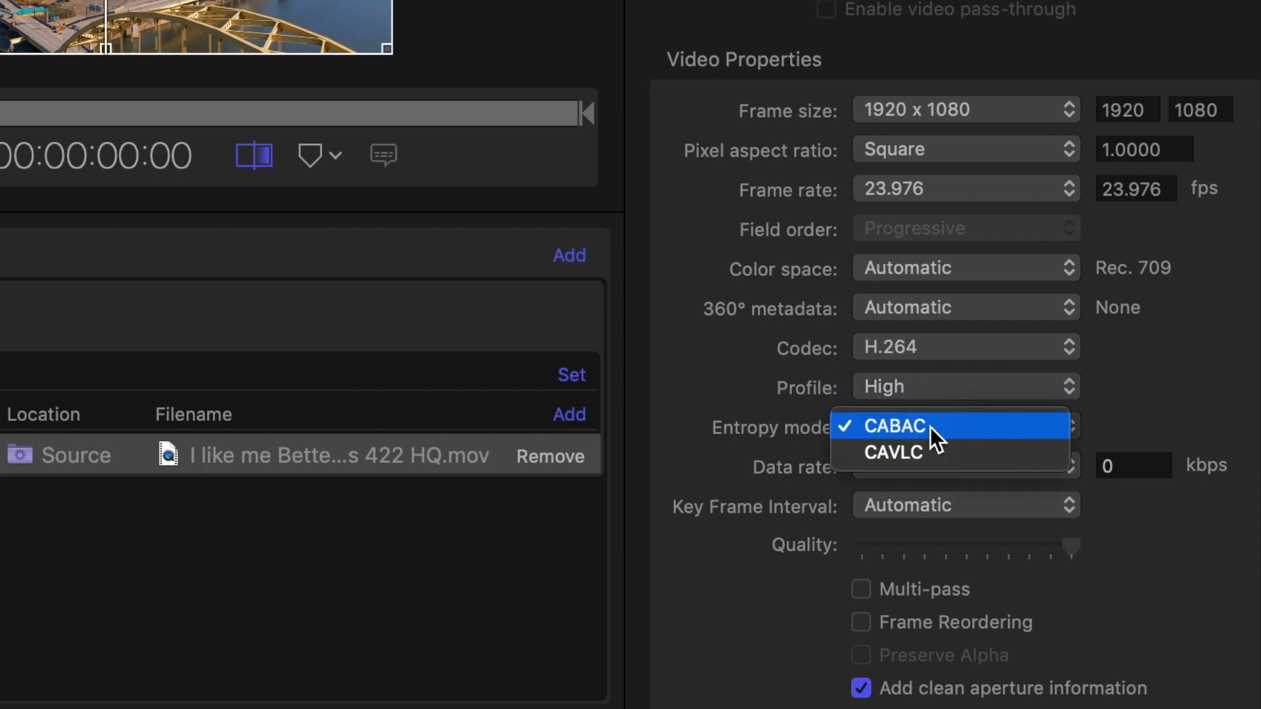
pyautogui.click(895, 427)
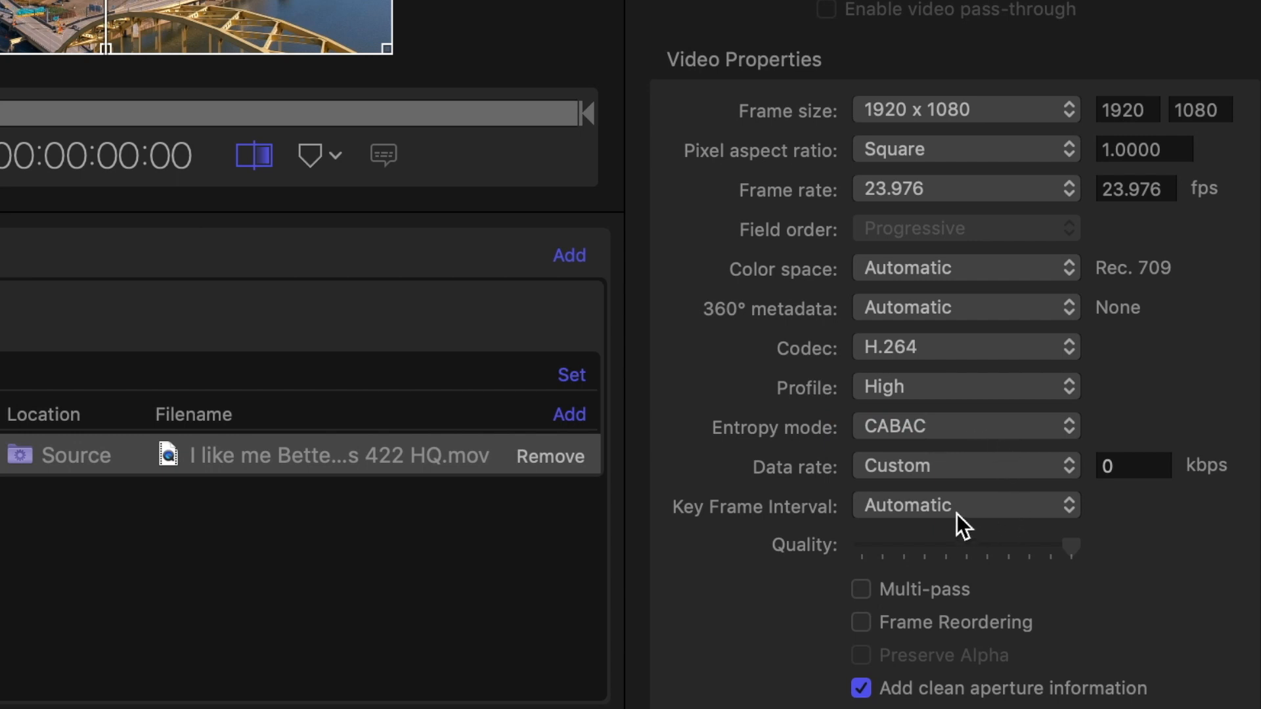
# Enter a custom data rate of 10000 kbps.
pyautogui.click(1134, 466)
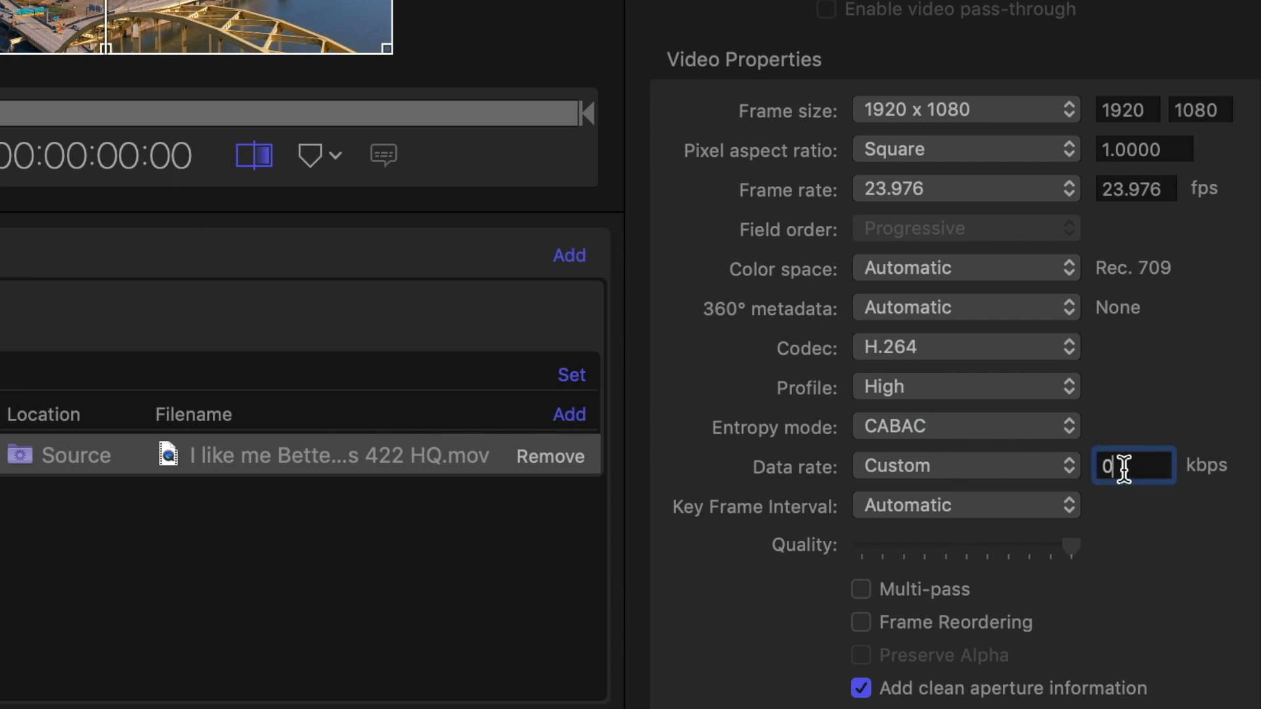
pyautogui.write('1')
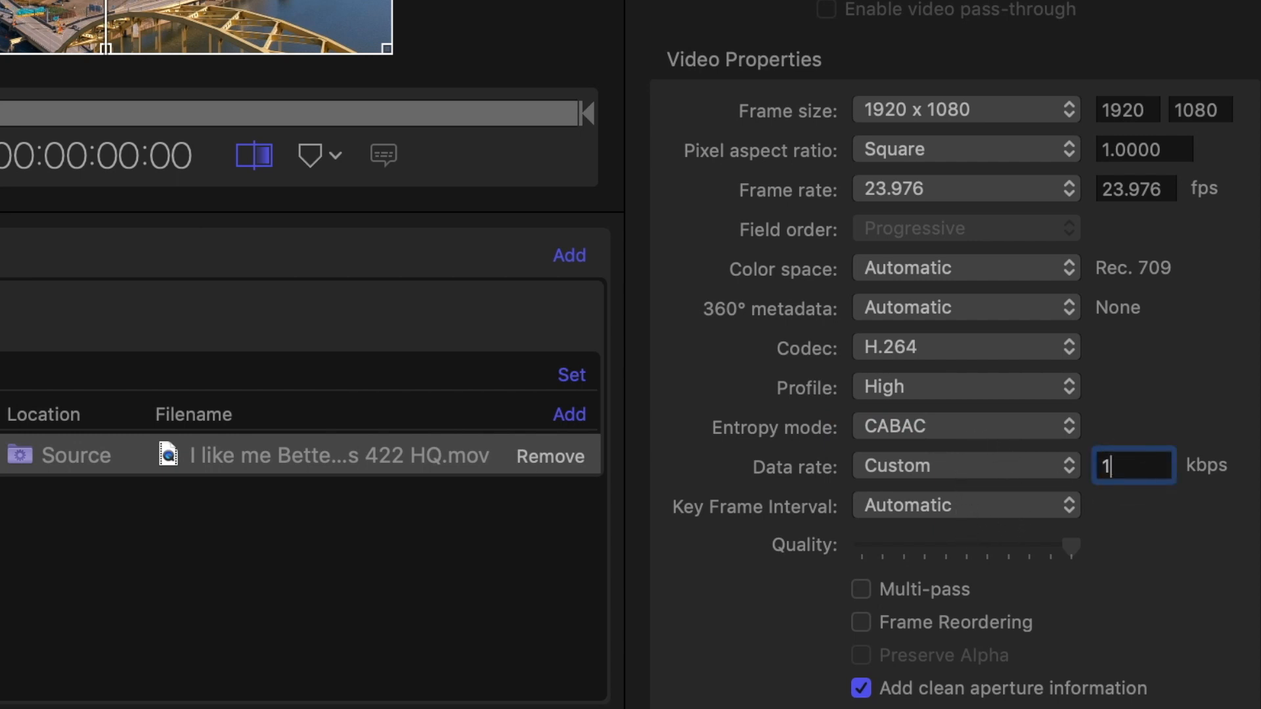
pyautogui.write('0000')
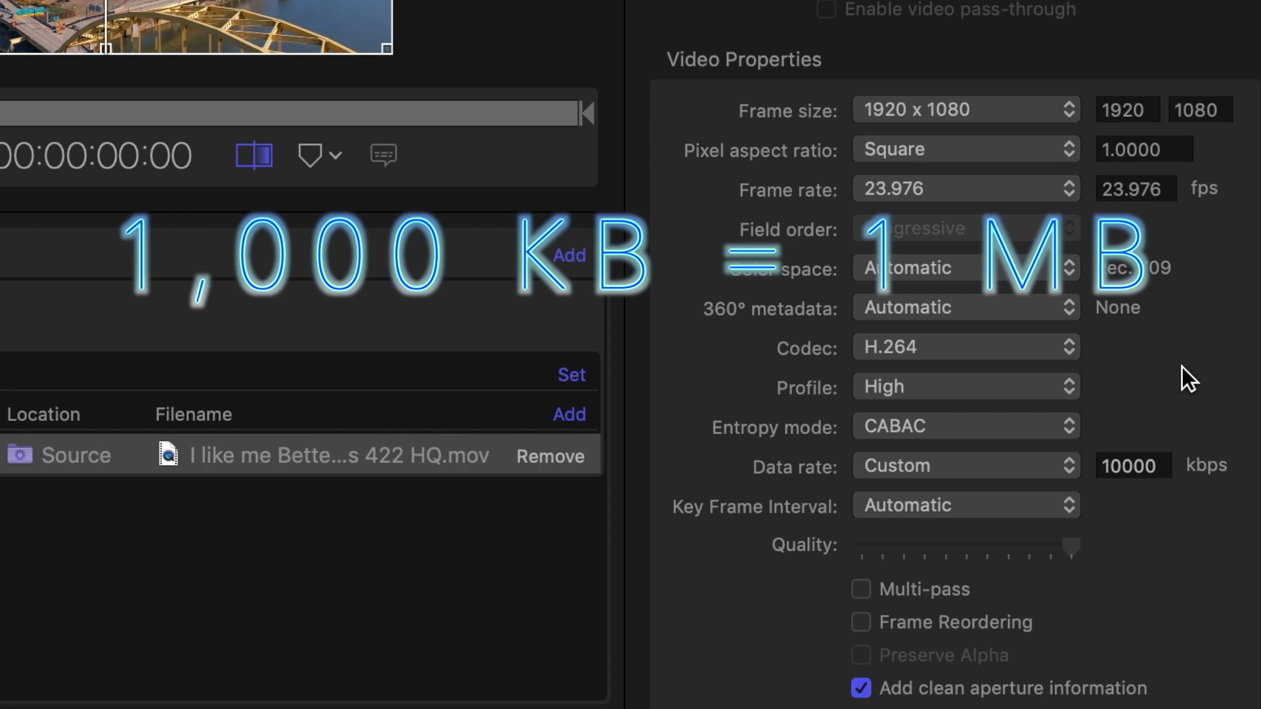
pyautogui.scroll(-3)
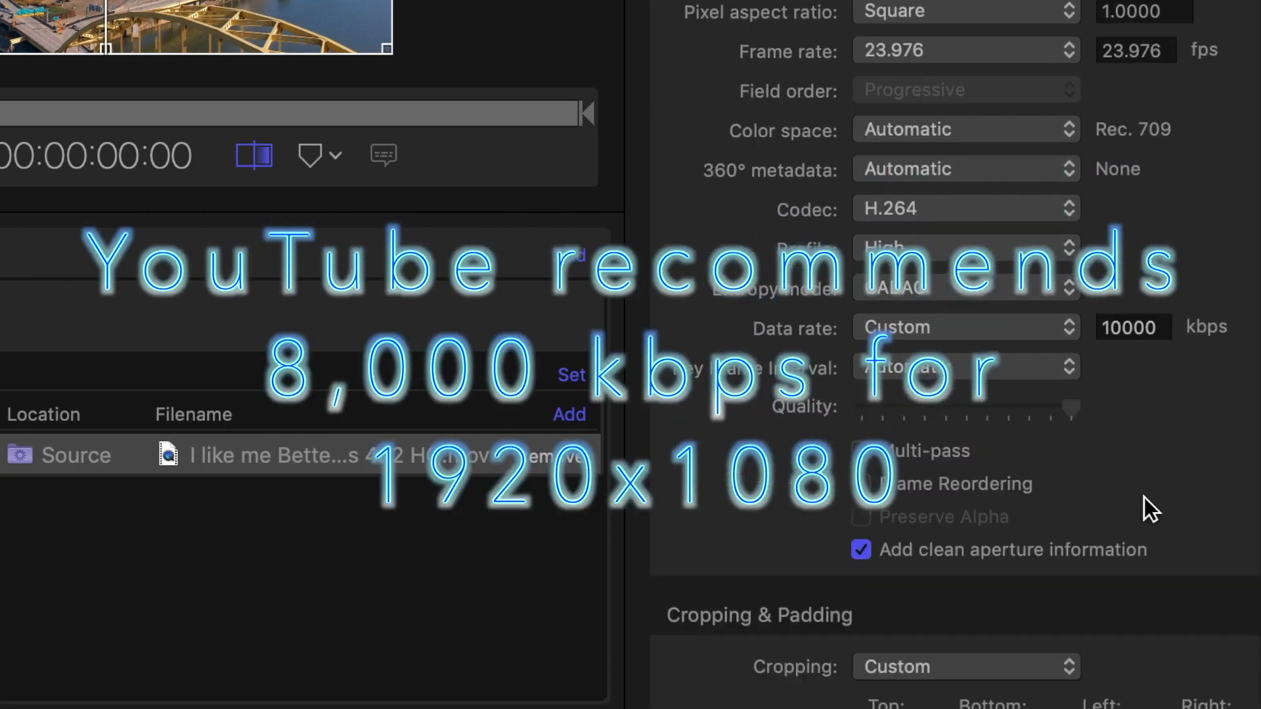
pyautogui.scroll(3)
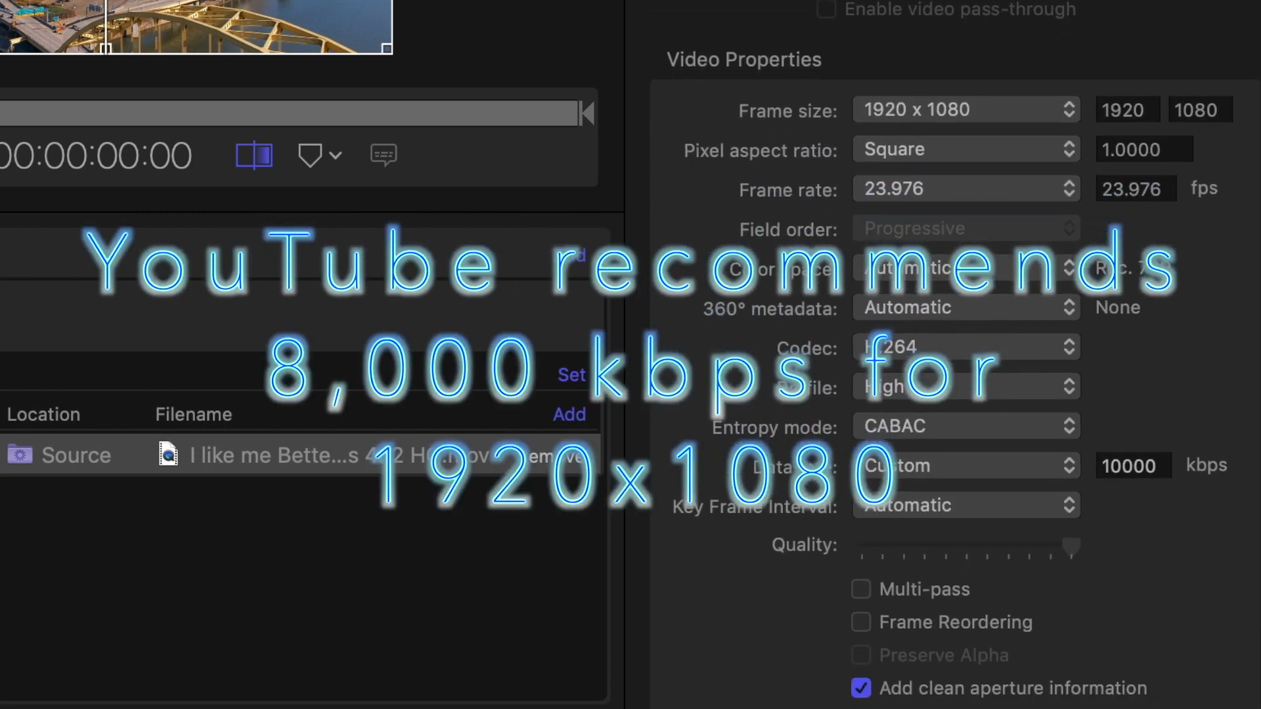
pyautogui.click(964, 150)
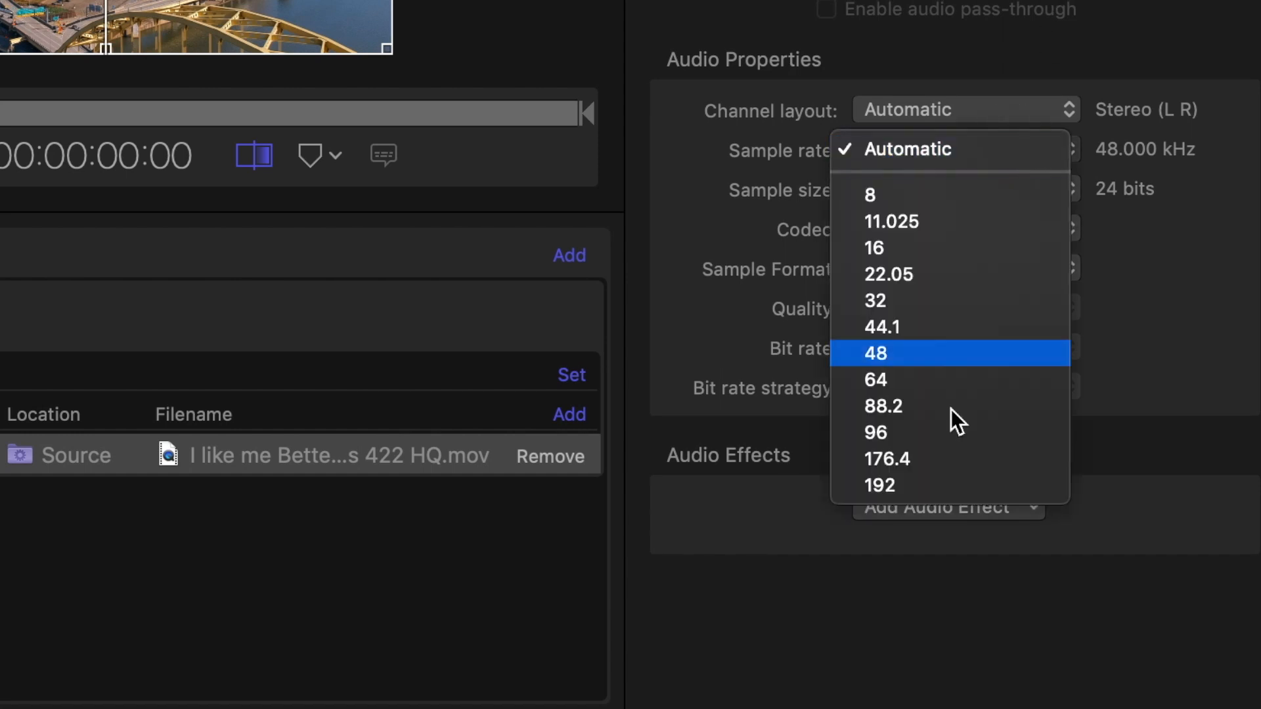
pyautogui.click(907, 149)
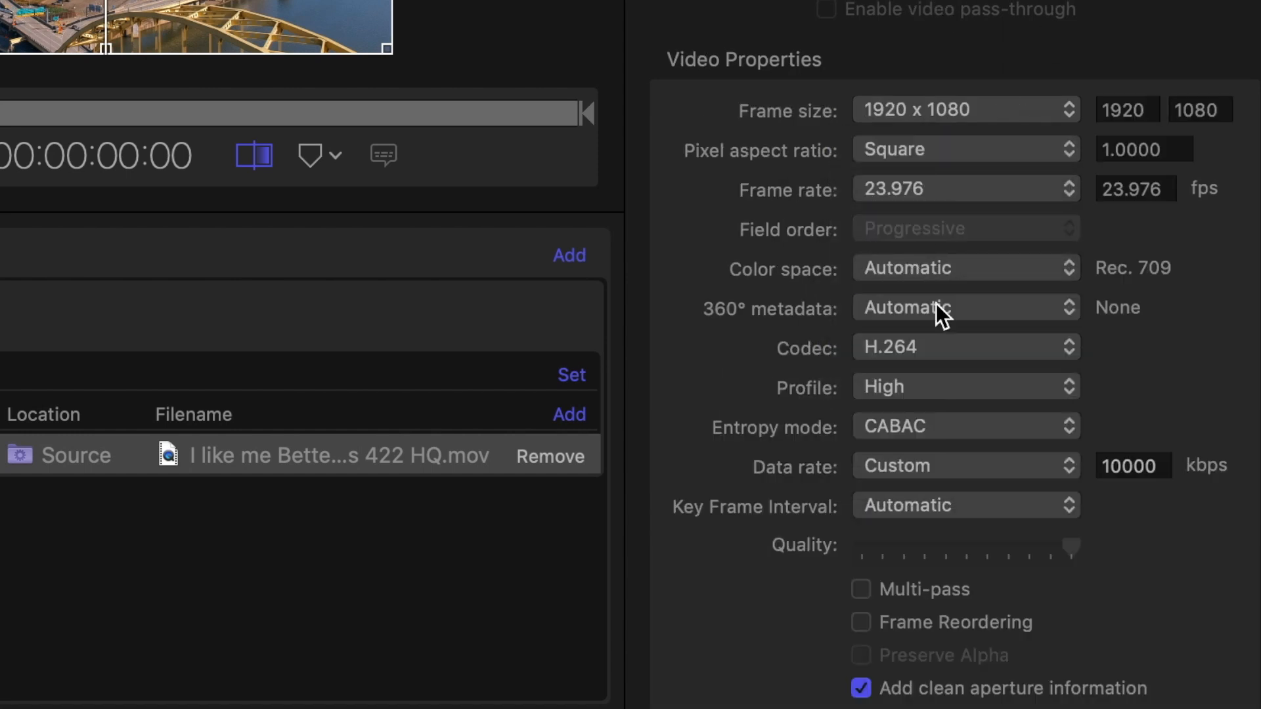
pyautogui.scroll(-3)
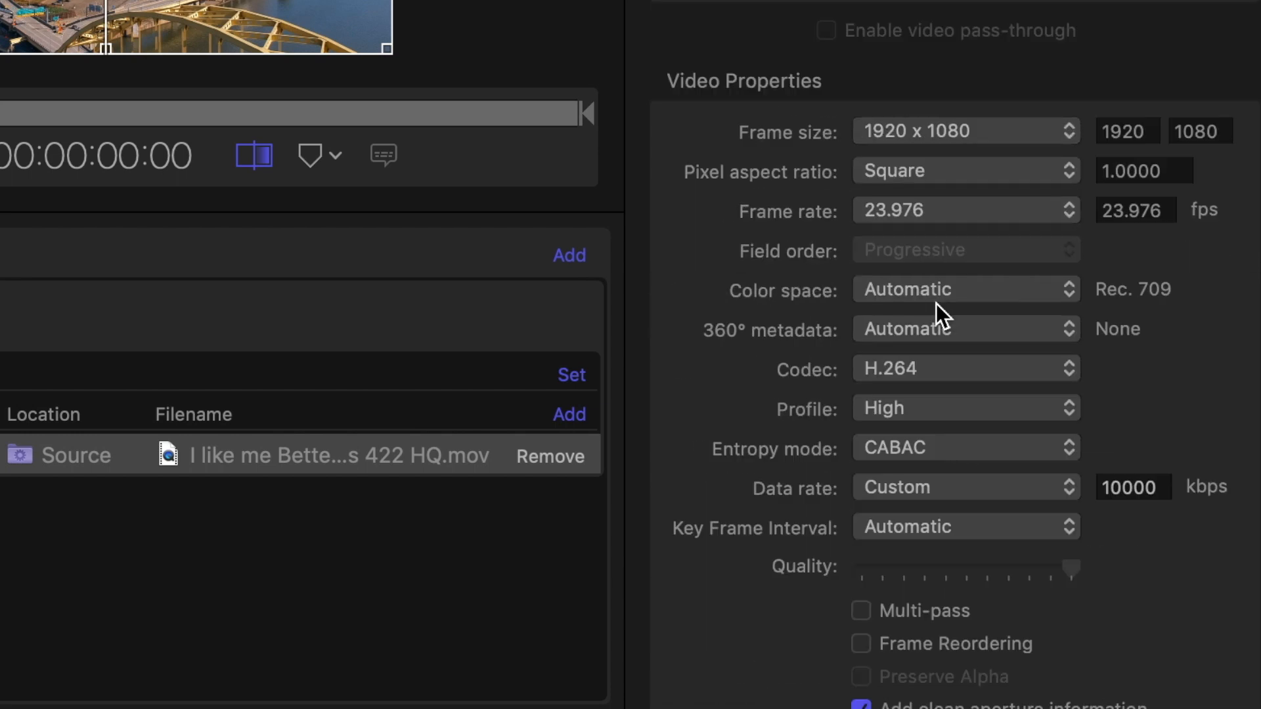
pyautogui.scroll(-3)
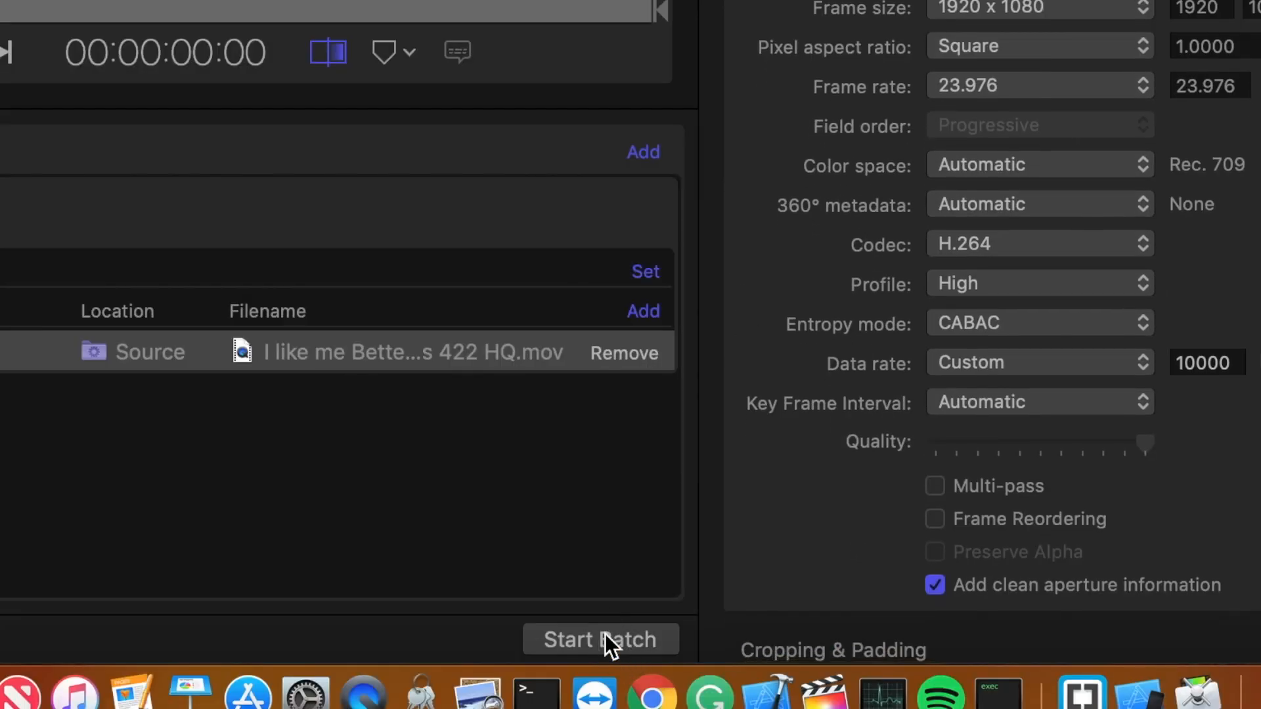